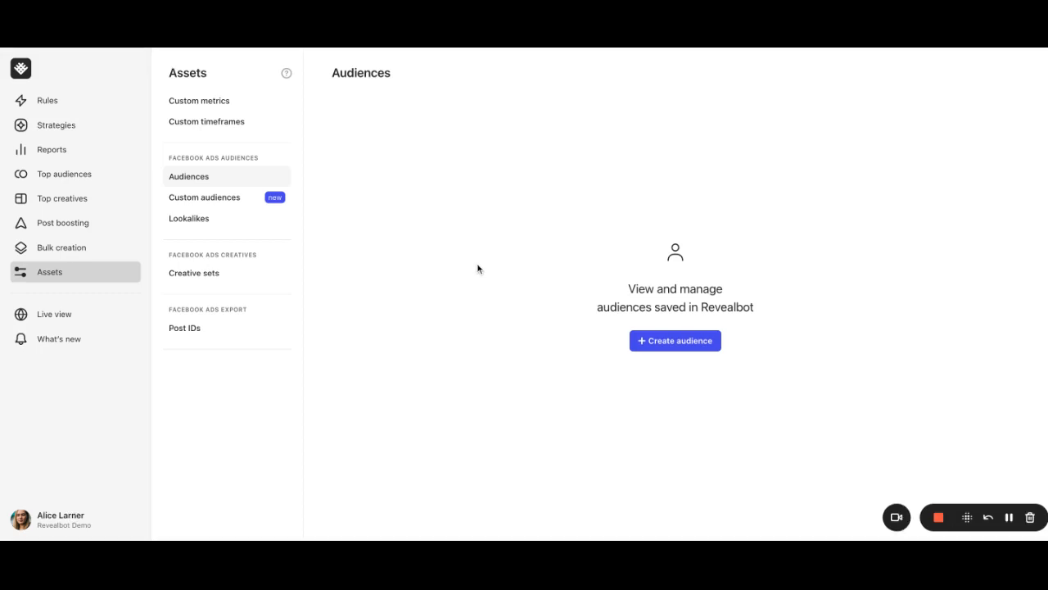
pyautogui.moveTo(459, 269)
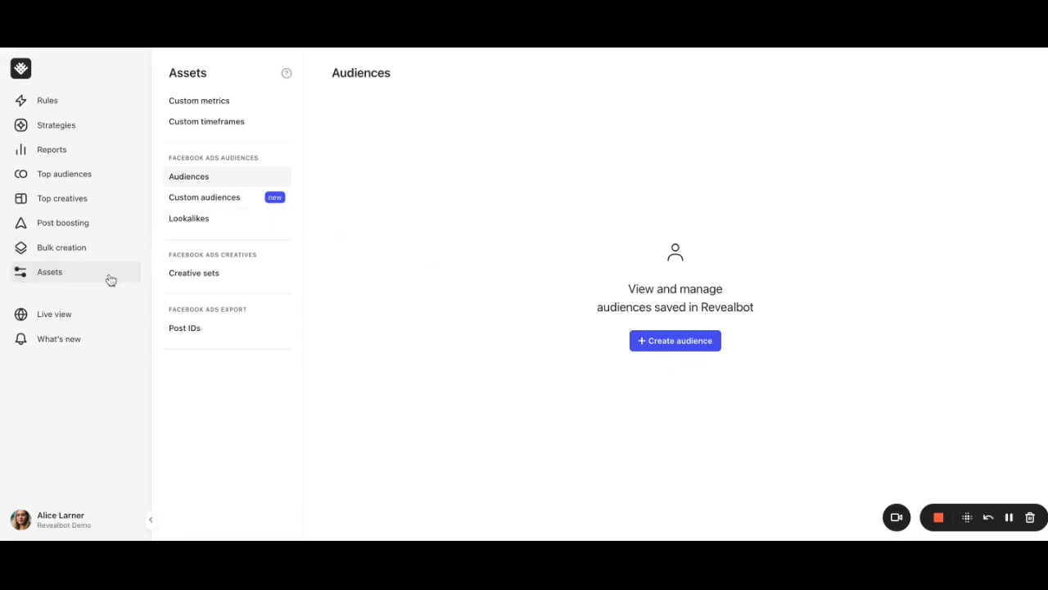
pyautogui.moveTo(332, 178)
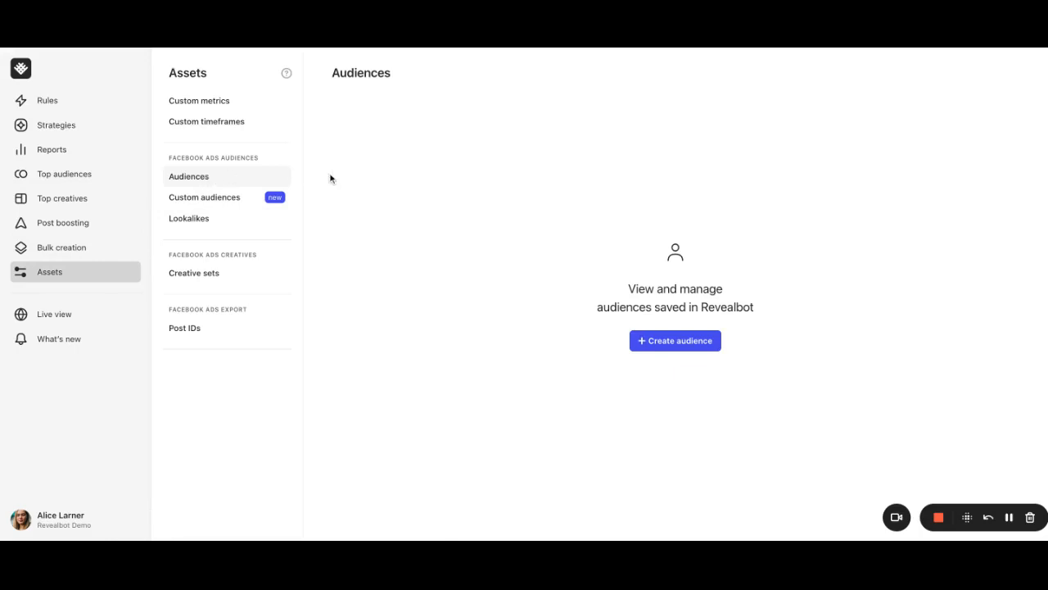
# Create a new saved audience and title it 'Test audience'.
pyautogui.click(674, 340)
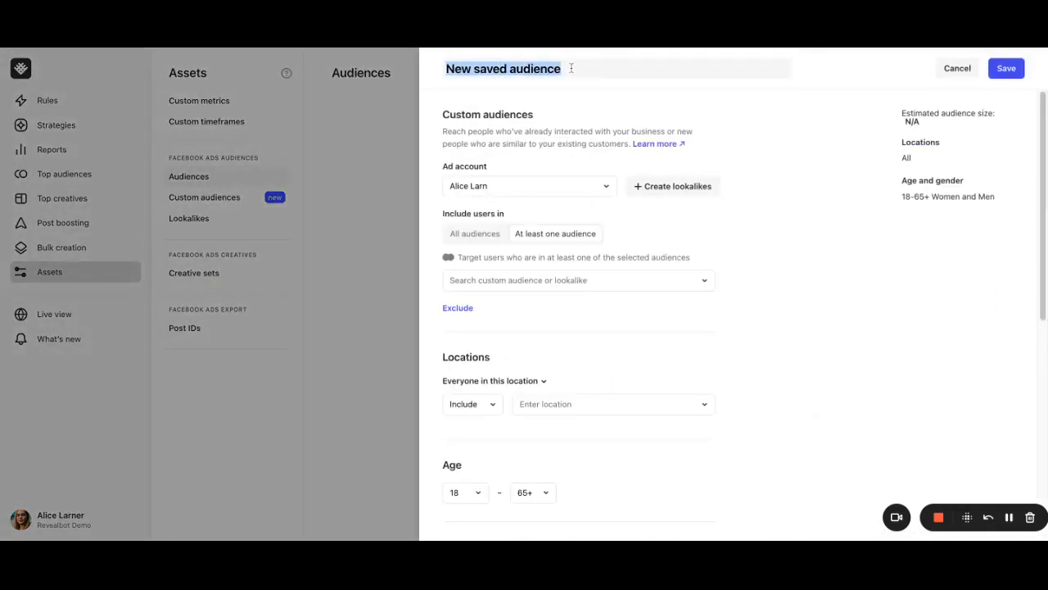
pyautogui.write('Test au')
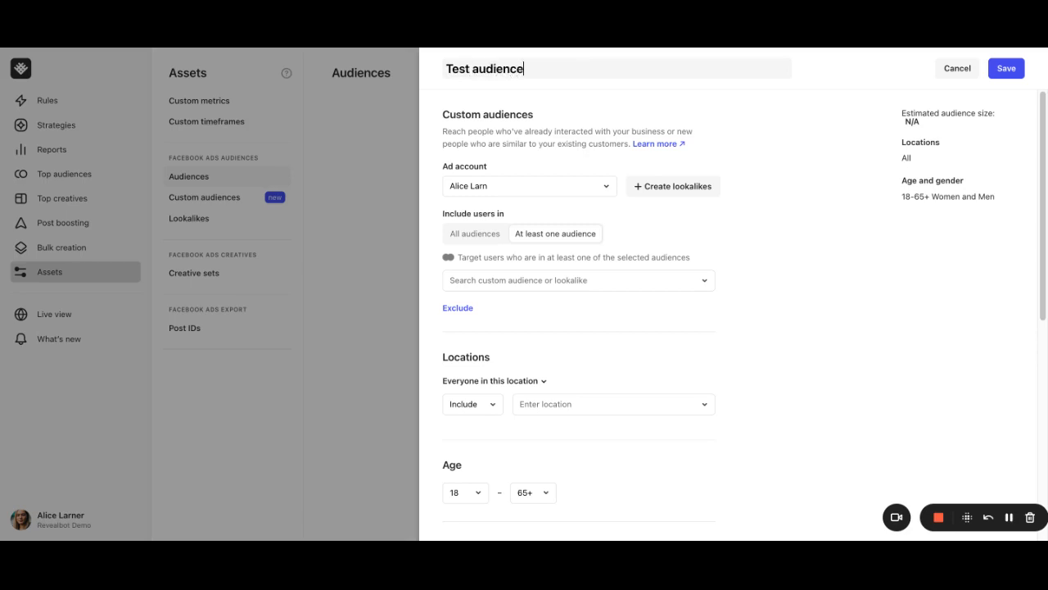
pyautogui.moveTo(413, 92)
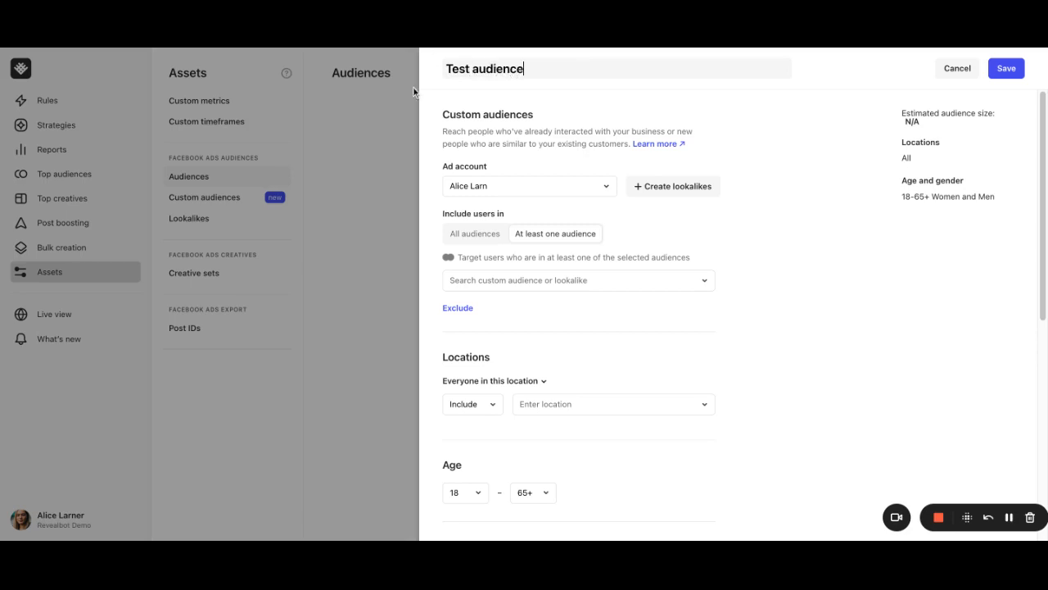
# Use the Revealbot ad account, include the US 0–3% lookalike, and add an exclude field.
pyautogui.click(528, 186)
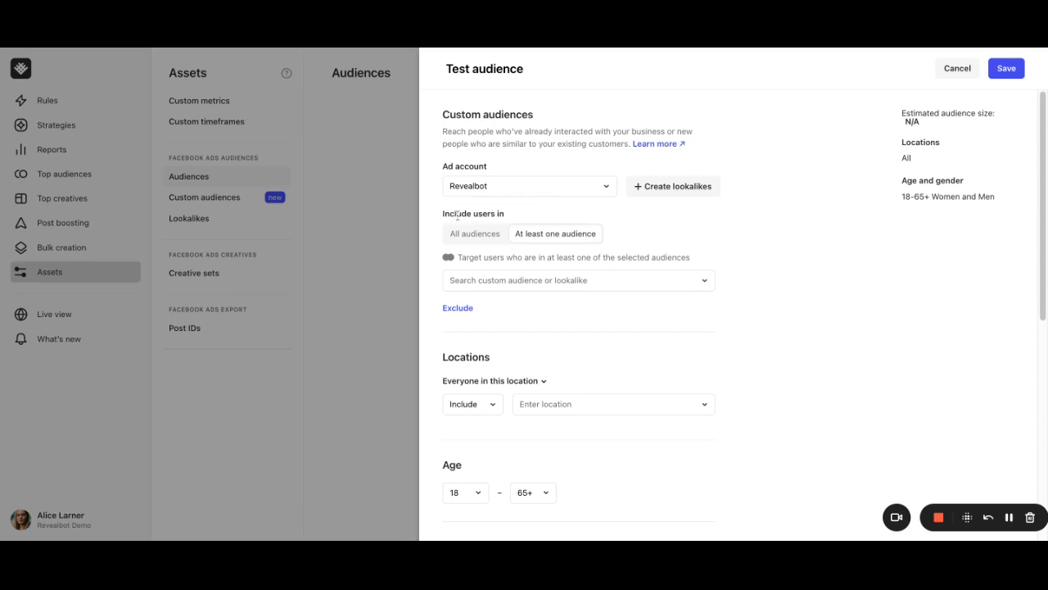
pyautogui.moveTo(483, 249)
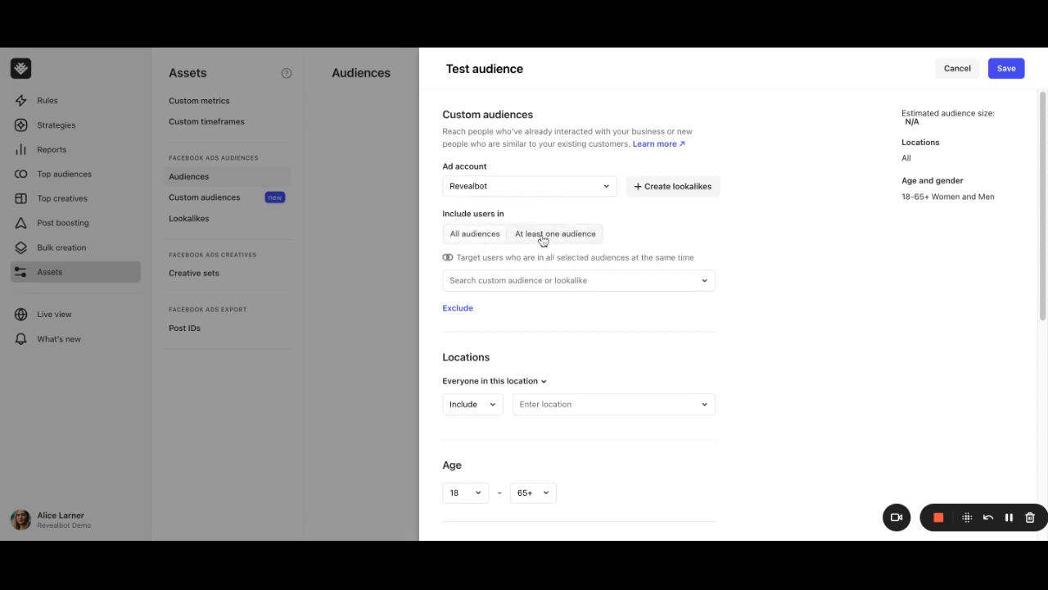
pyautogui.click(555, 233)
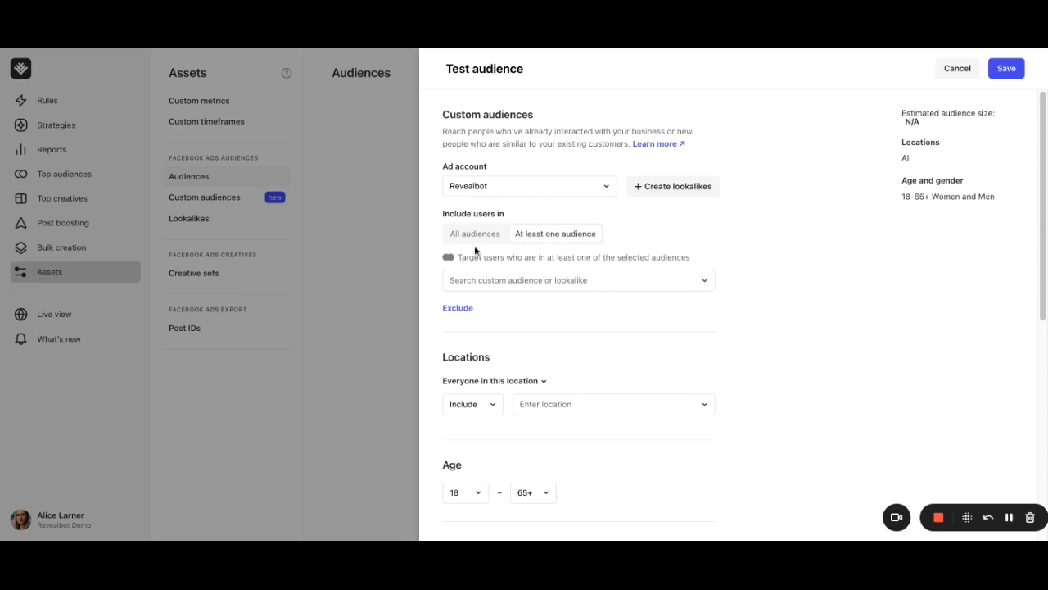
pyautogui.click(578, 280)
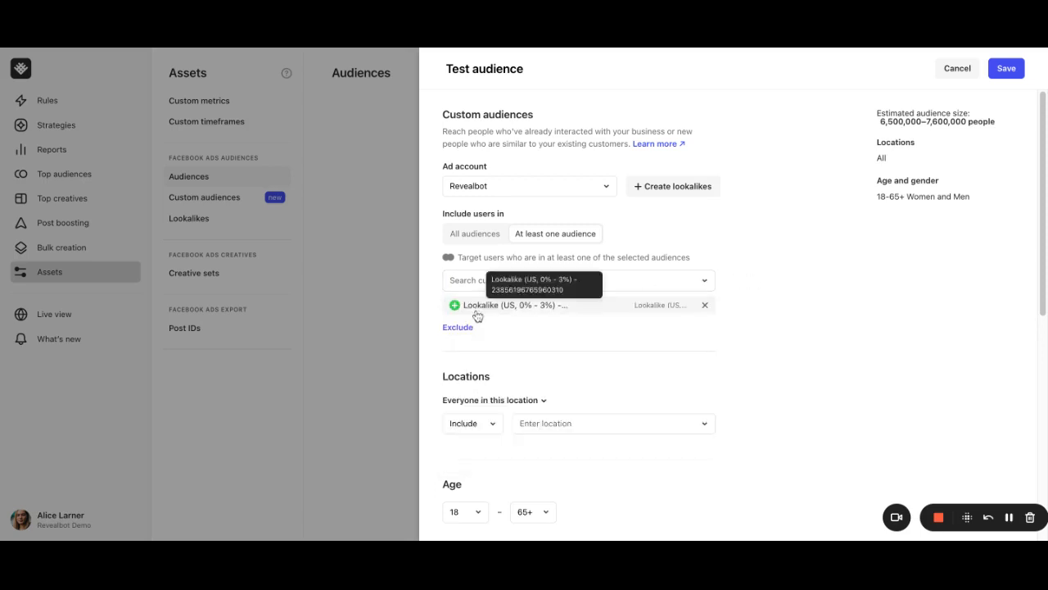
pyautogui.click(457, 327)
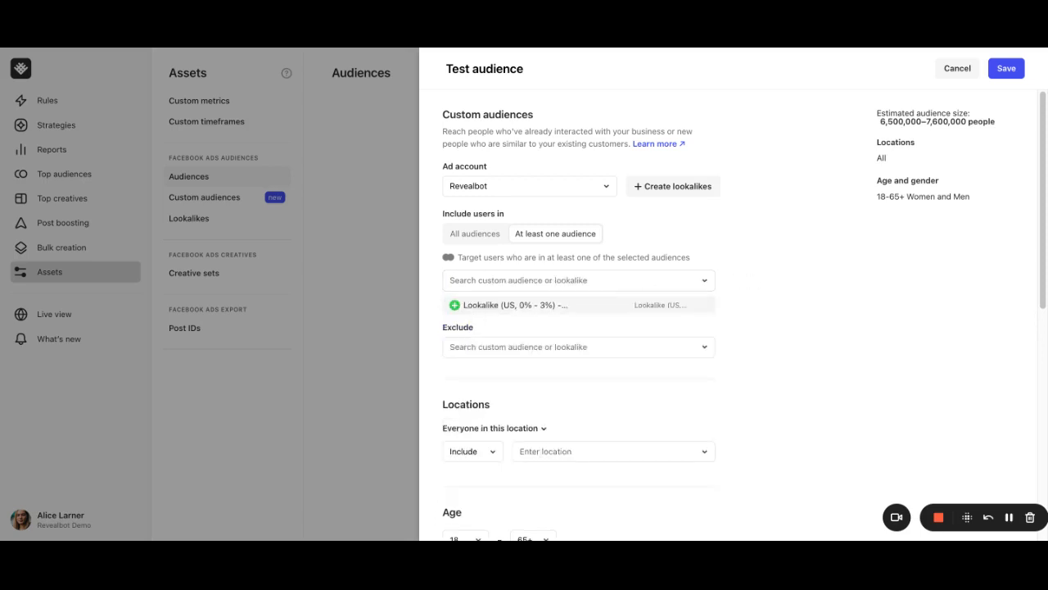
# Choose New York, New York, US as an included location with a +25 km radius.
pyautogui.scroll(-3)
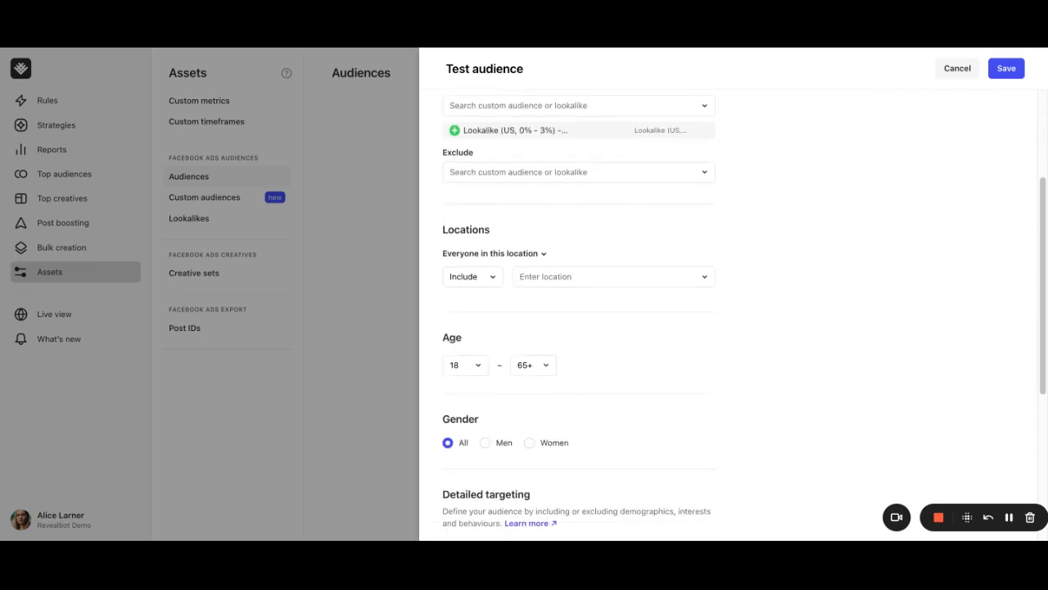
pyautogui.click(606, 276)
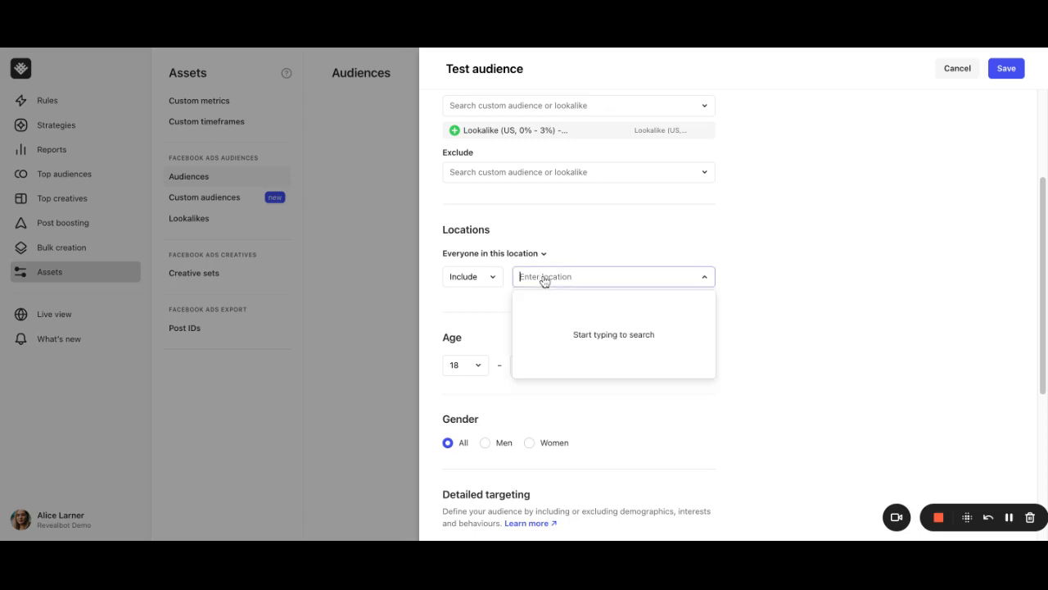
pyautogui.write('New yor')
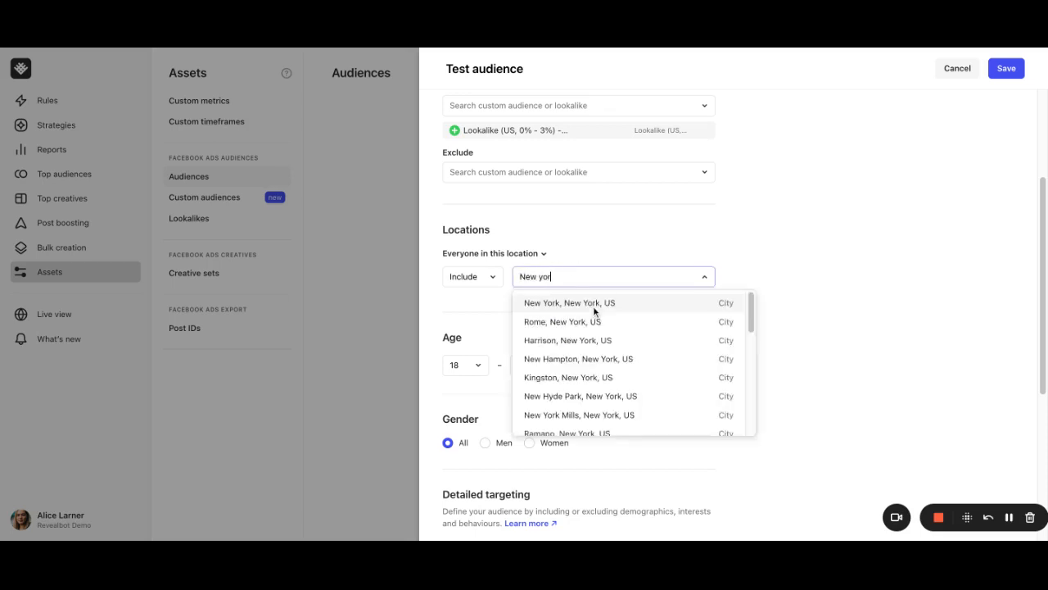
pyautogui.click(569, 302)
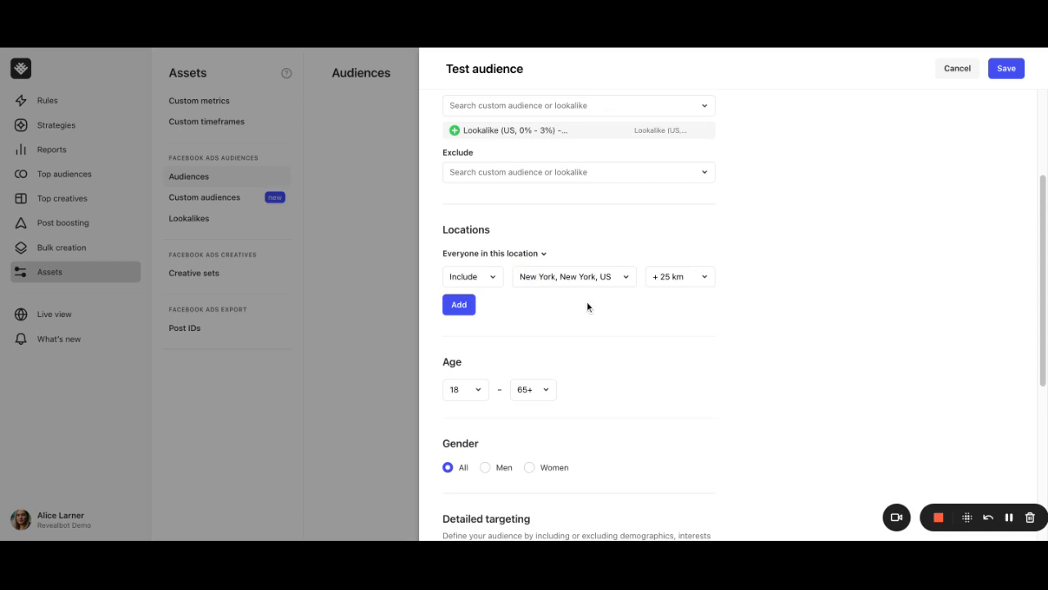
pyautogui.click(471, 276)
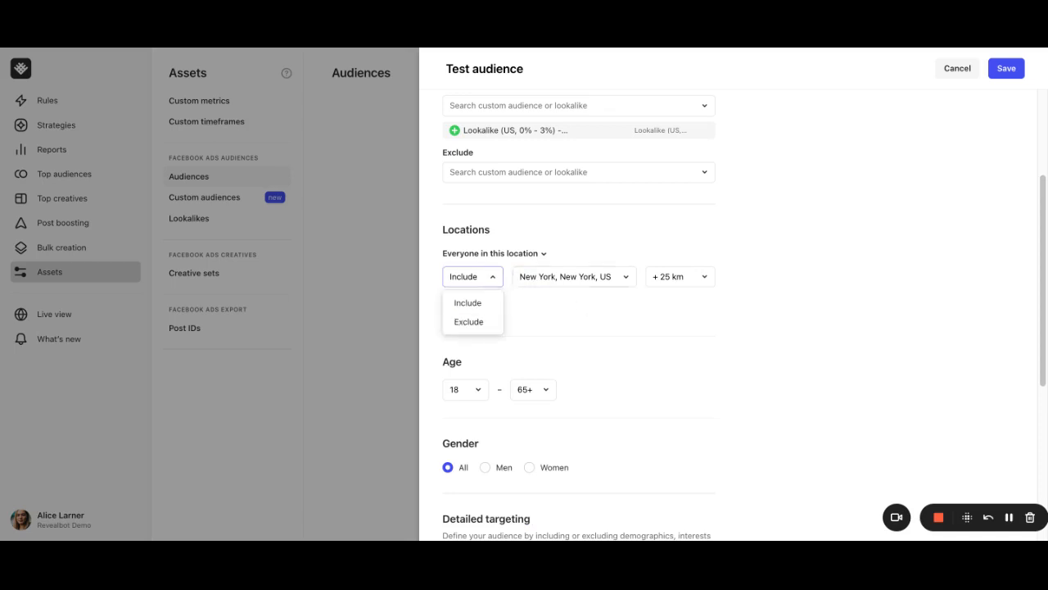
pyautogui.click(466, 303)
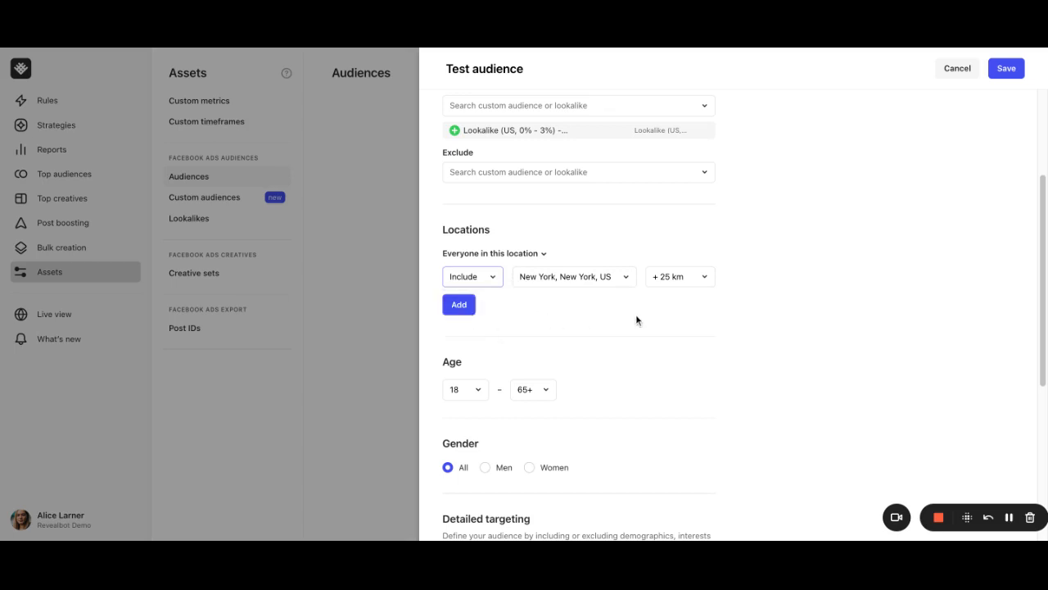
pyautogui.moveTo(693, 313)
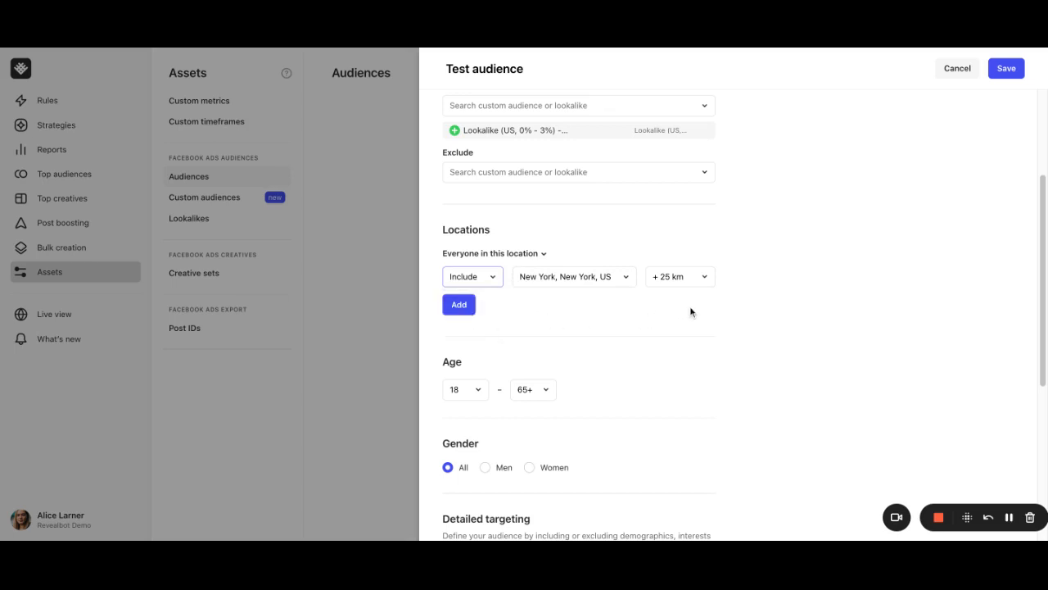
pyautogui.click(675, 276)
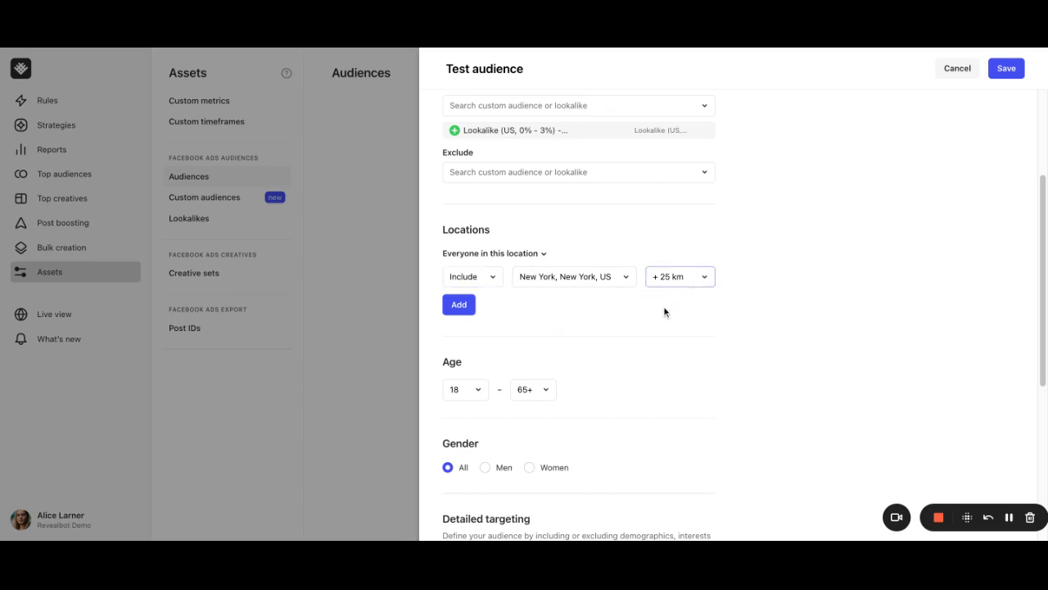
# Scroll down past Gender to the Detailed targeting, expansion and Languages fields.
pyautogui.scroll(-3)
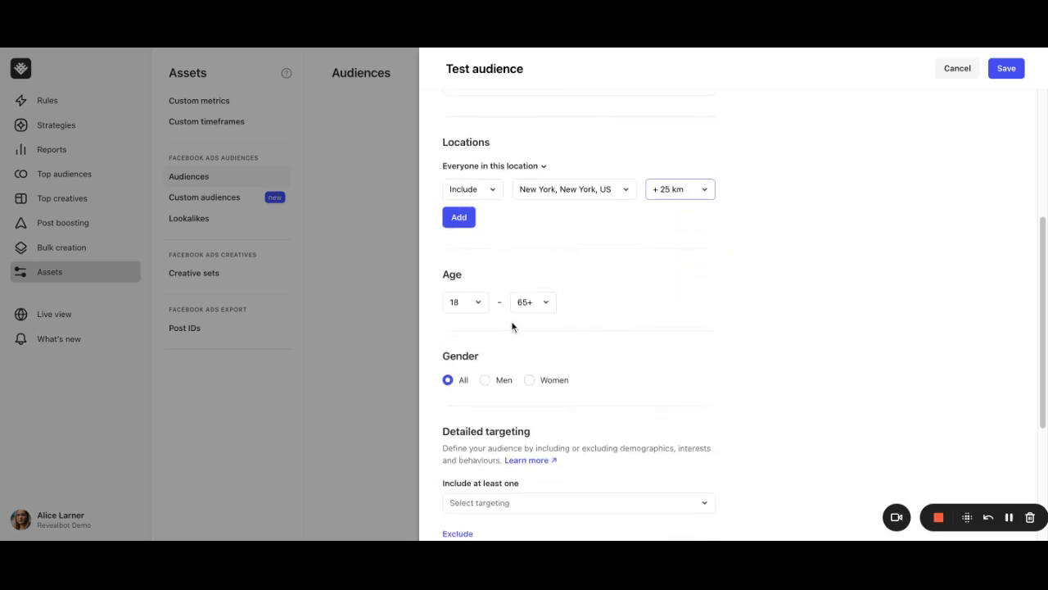
pyautogui.moveTo(573, 383)
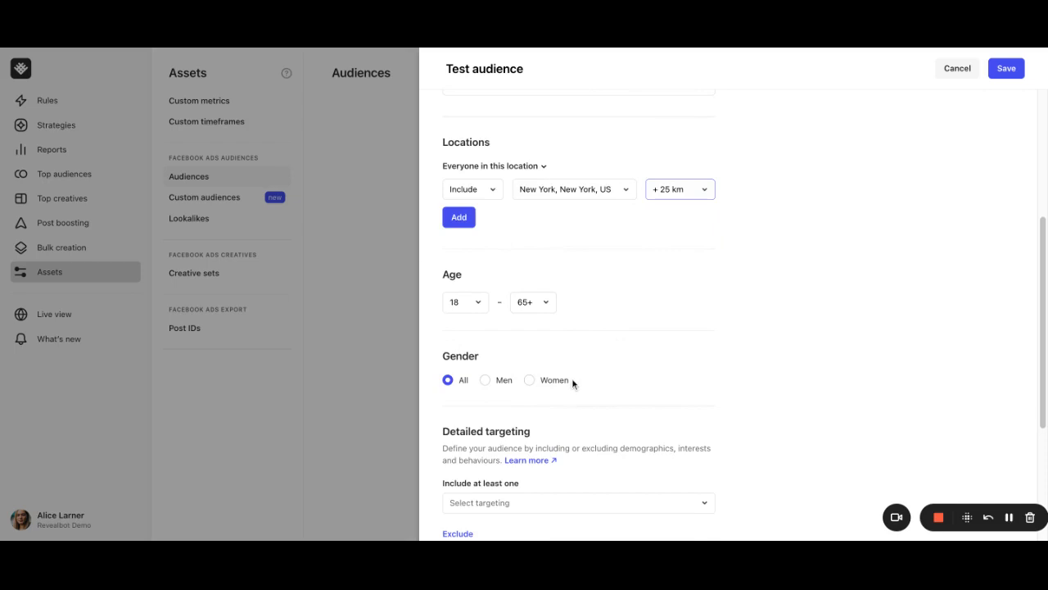
pyautogui.scroll(-3)
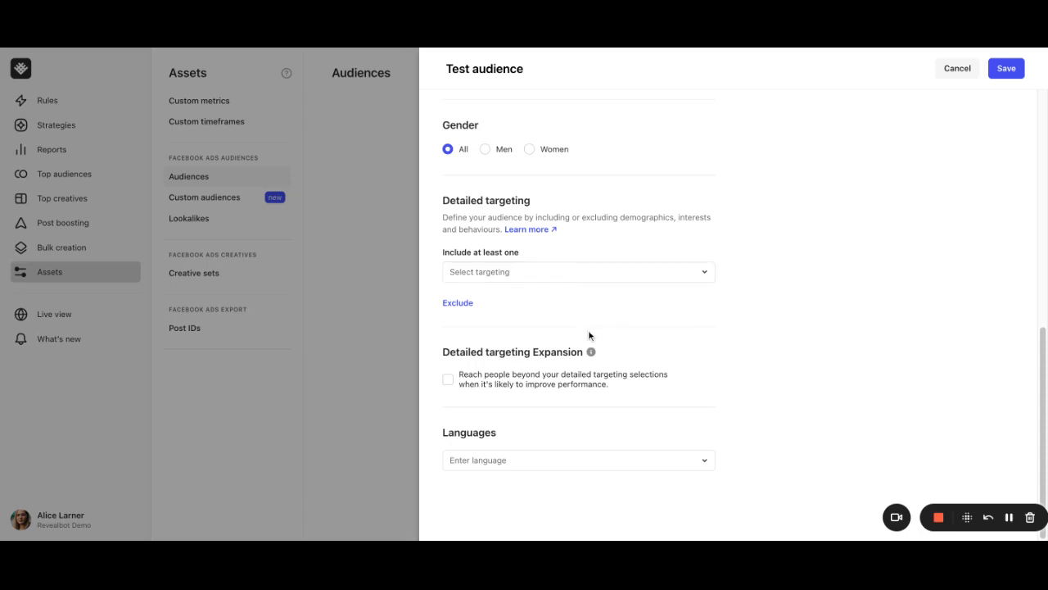
pyautogui.moveTo(591, 338)
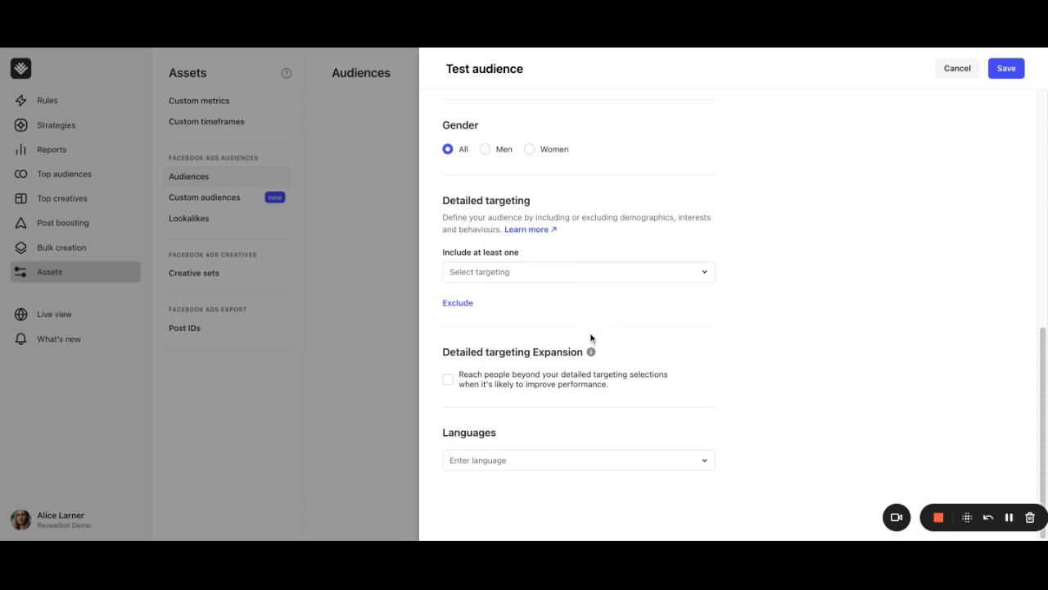
pyautogui.moveTo(594, 323)
pyautogui.write('m')
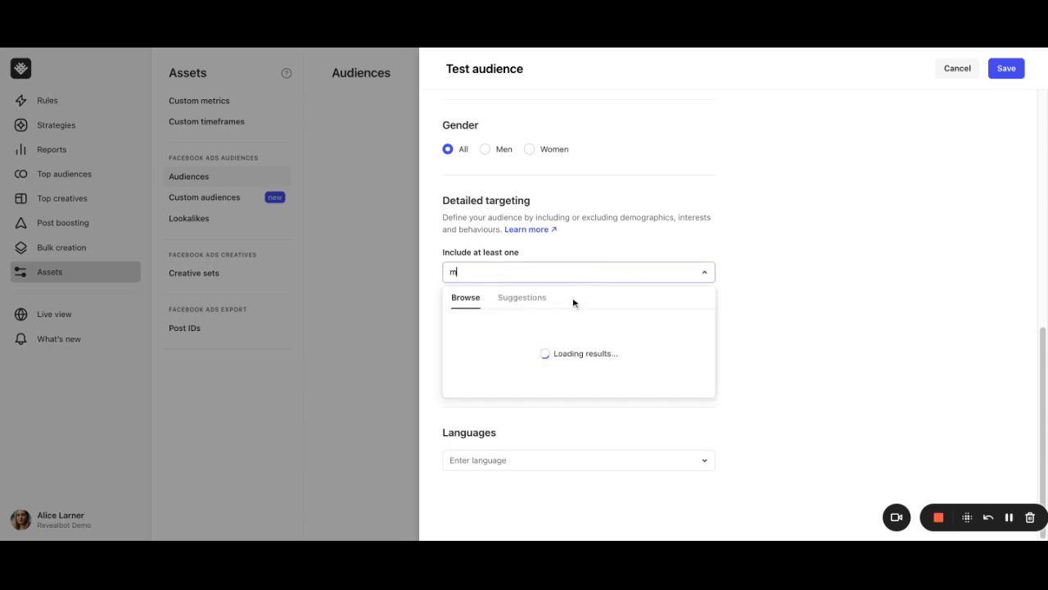
# Add Movies, Books and TV (movies & television) to detailed targeting.
pyautogui.write('ovies')
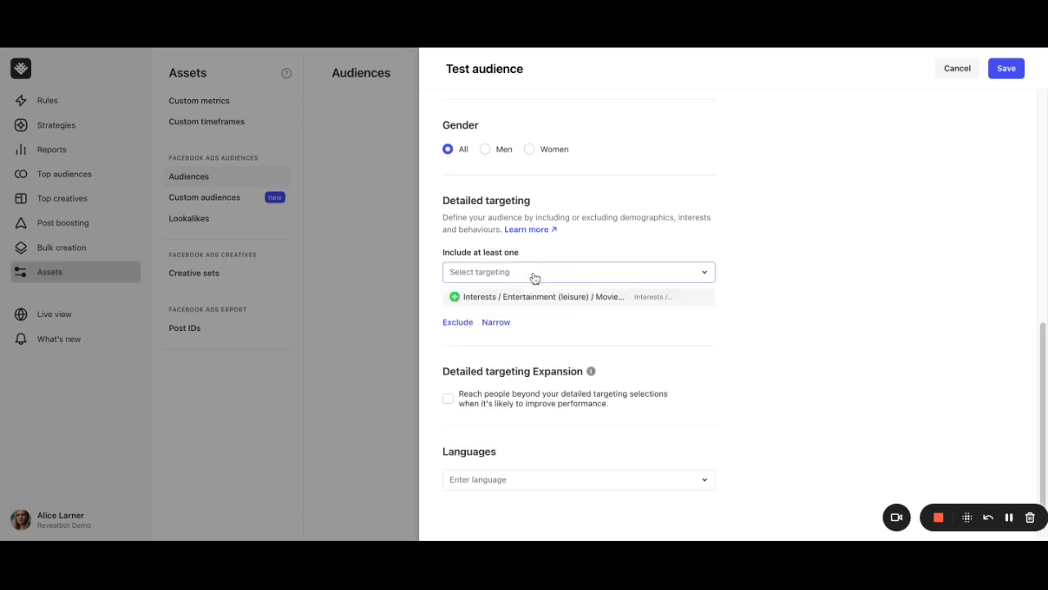
pyautogui.write('books')
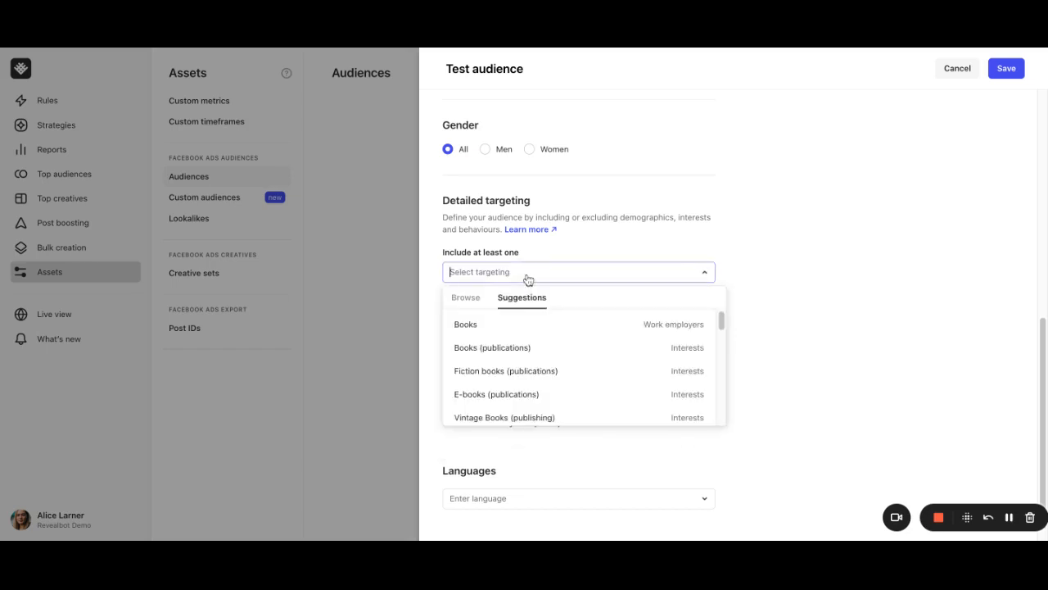
pyautogui.write('TV')
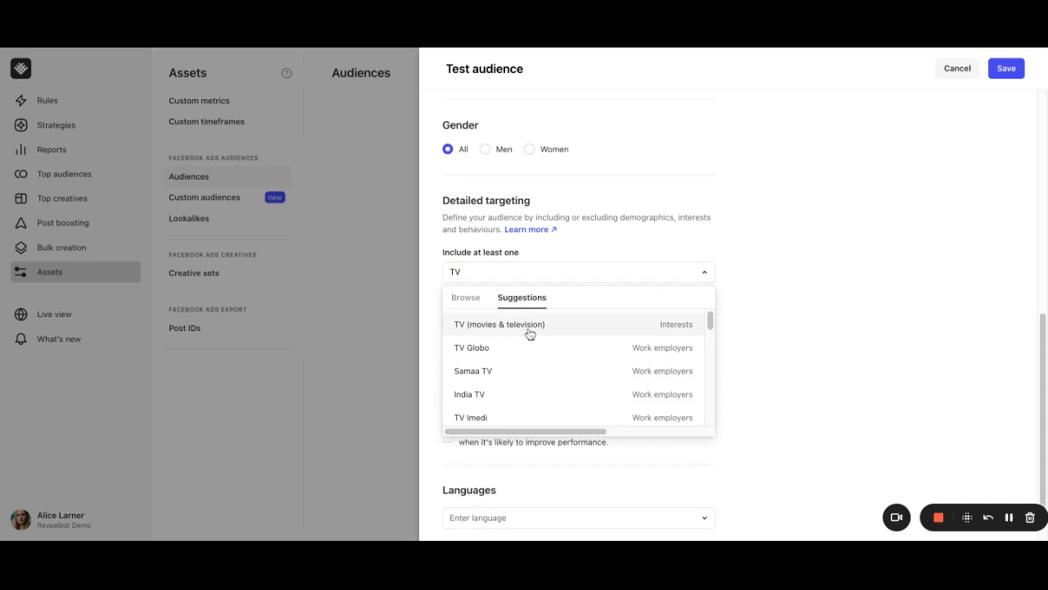
pyautogui.click(498, 323)
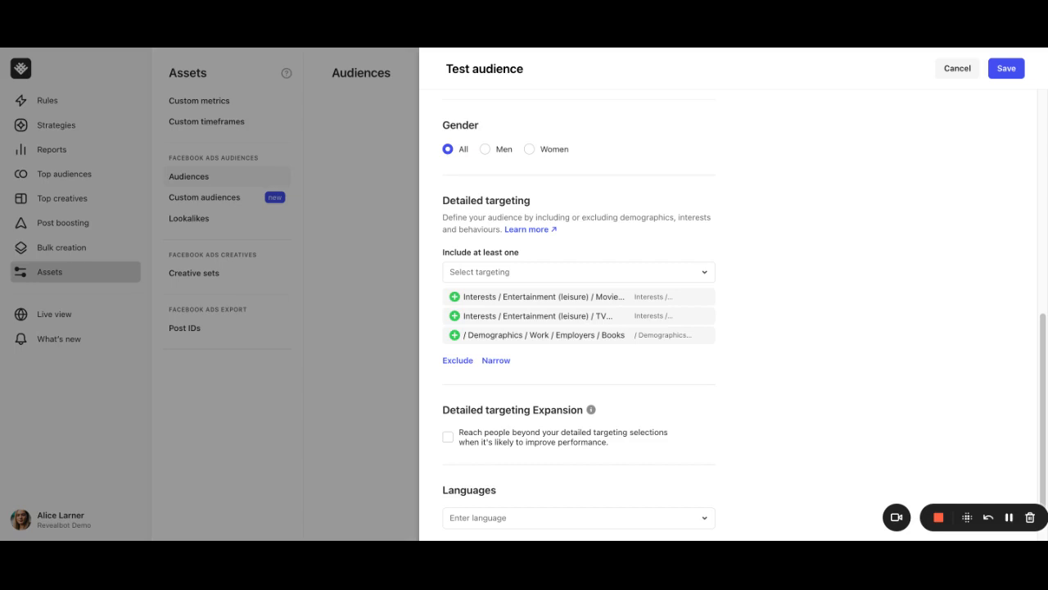
# Scroll to Languages and add English (US).
pyautogui.scroll(-3)
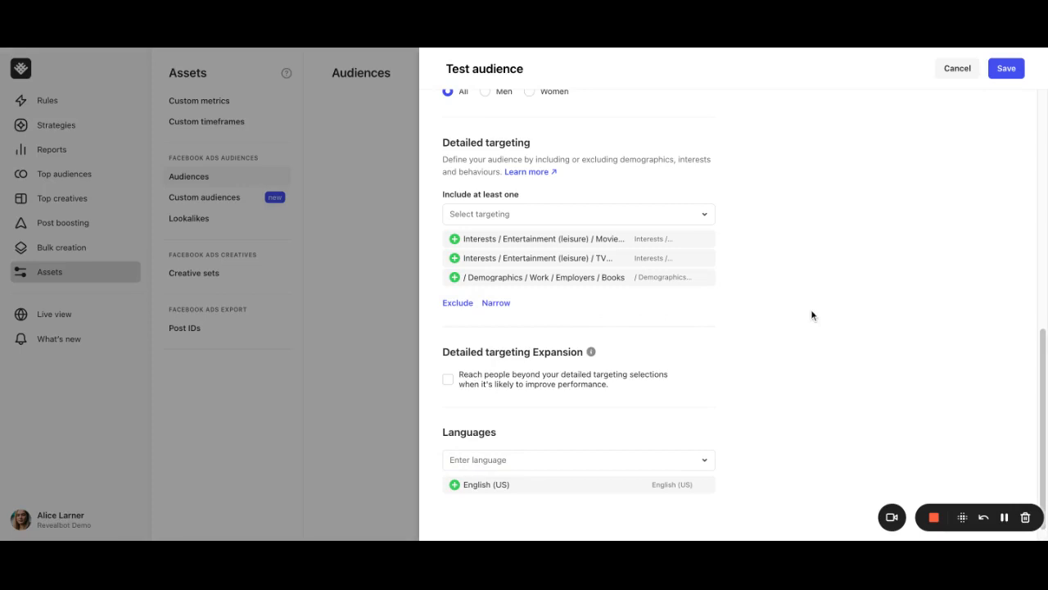
pyautogui.moveTo(604, 325)
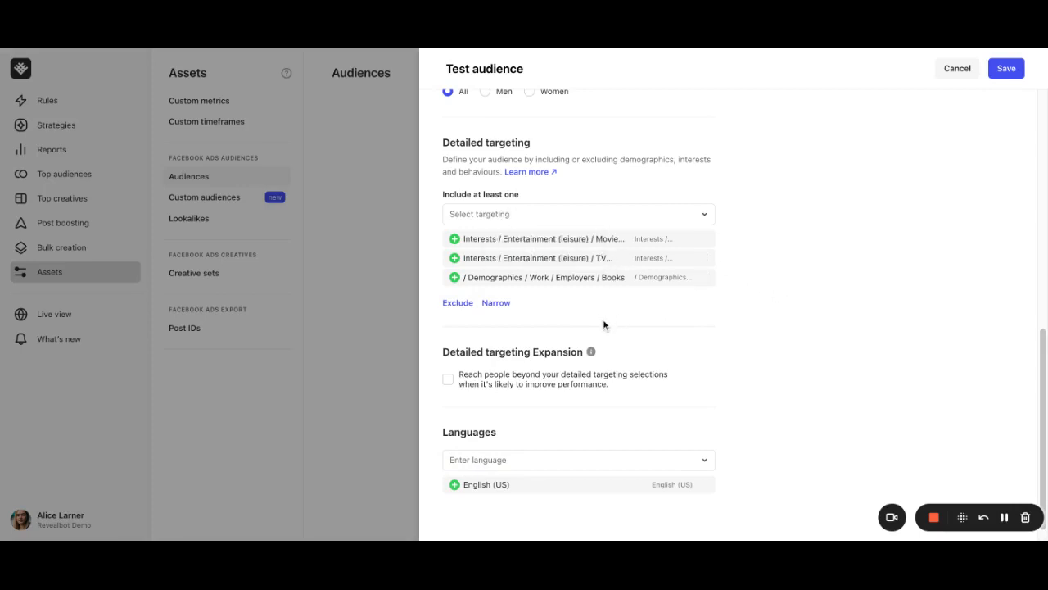
# Add a Narrow condition requiring the Yoga (Work employers) entry.
pyautogui.click(495, 303)
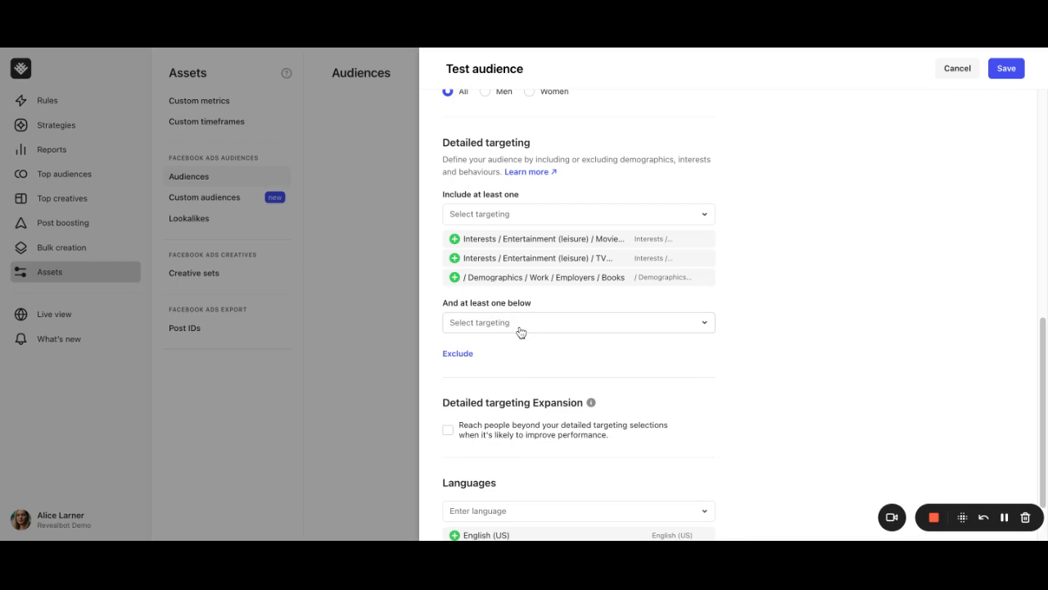
pyautogui.moveTo(520, 330)
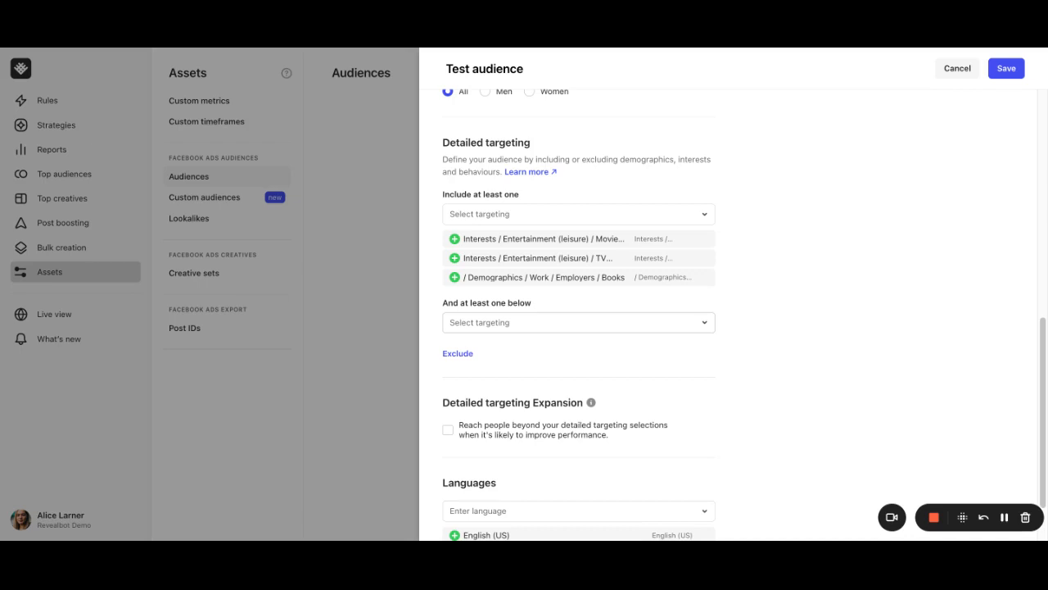
pyautogui.click(577, 321)
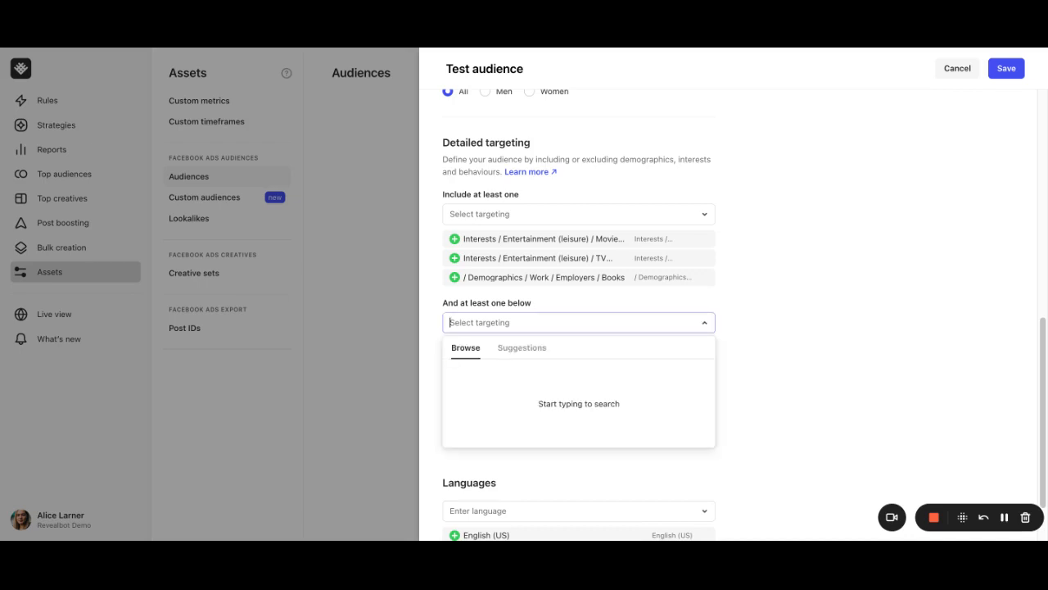
pyautogui.write('Yoga')
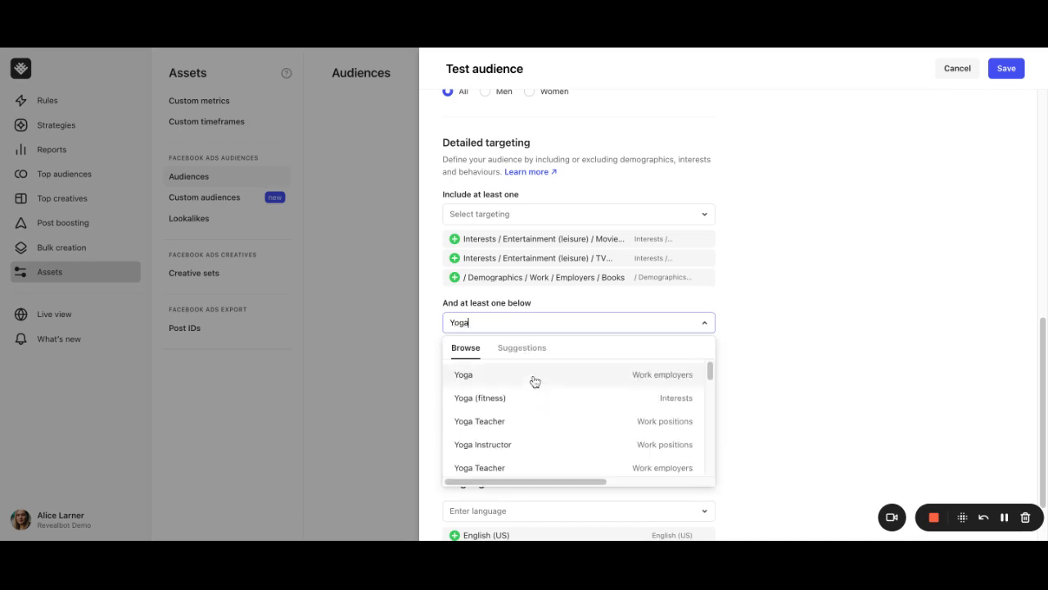
pyautogui.click(463, 374)
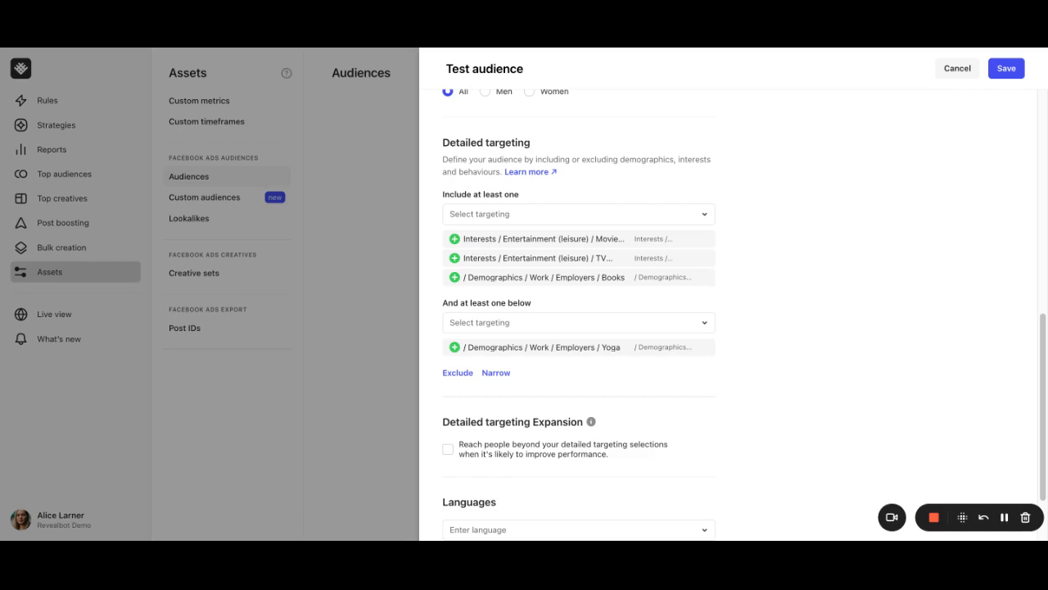
pyautogui.moveTo(891, 354)
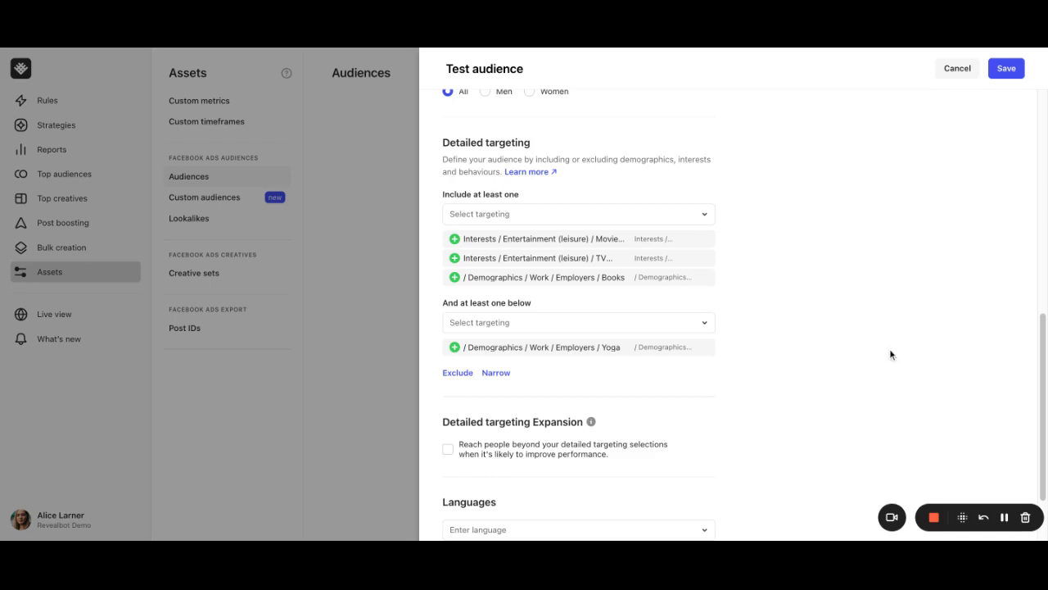
pyautogui.click(457, 372)
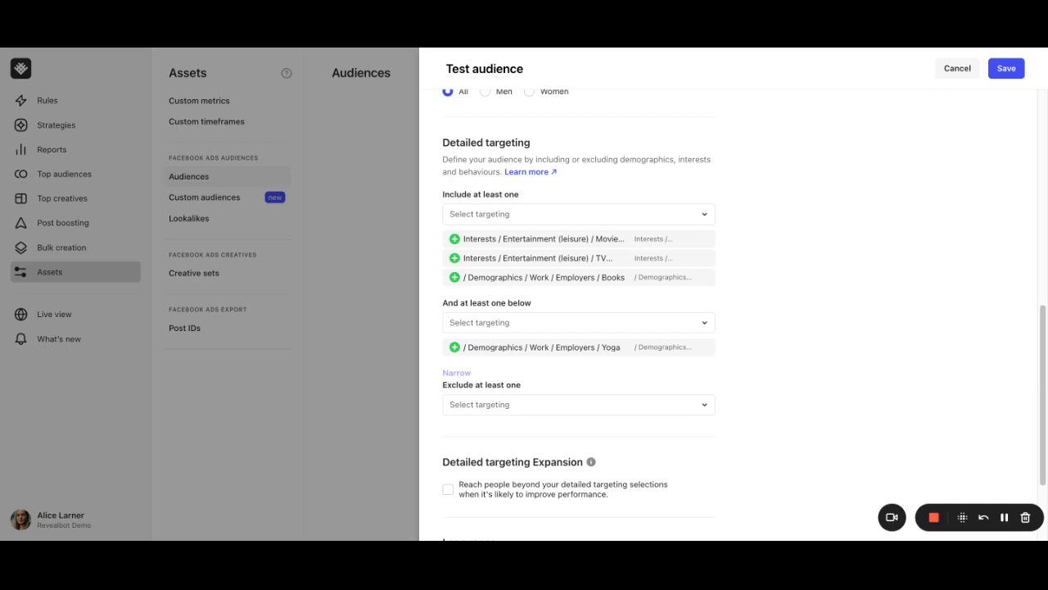
pyautogui.moveTo(779, 368)
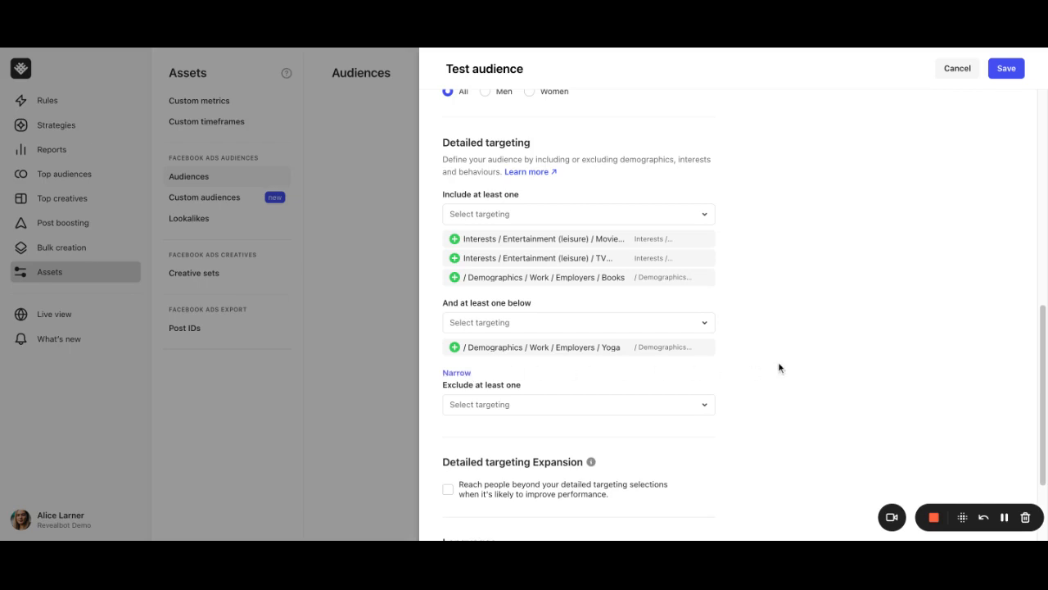
pyautogui.moveTo(779, 353)
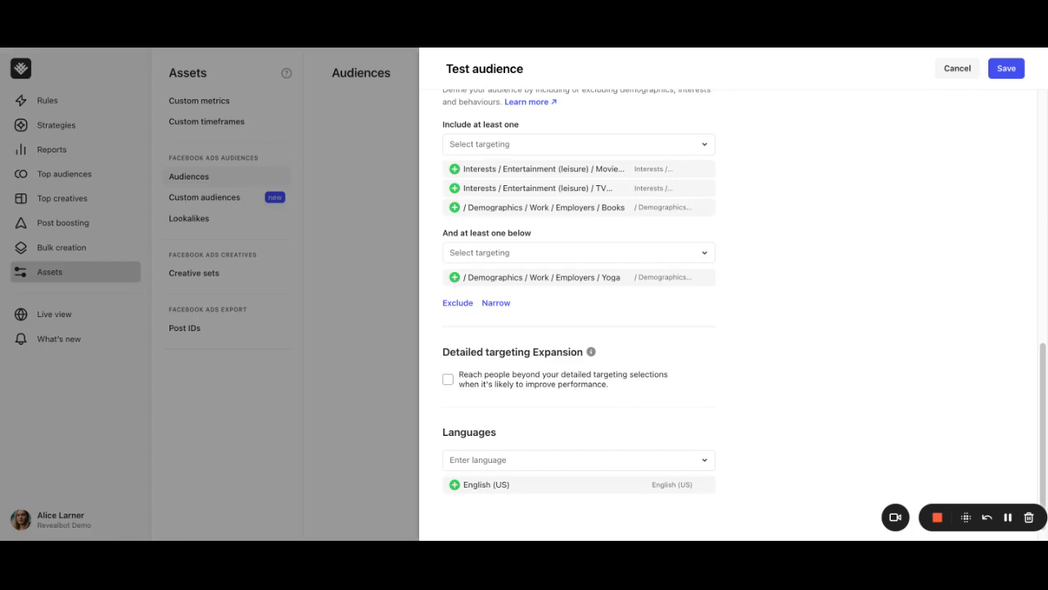
pyautogui.scroll(-3)
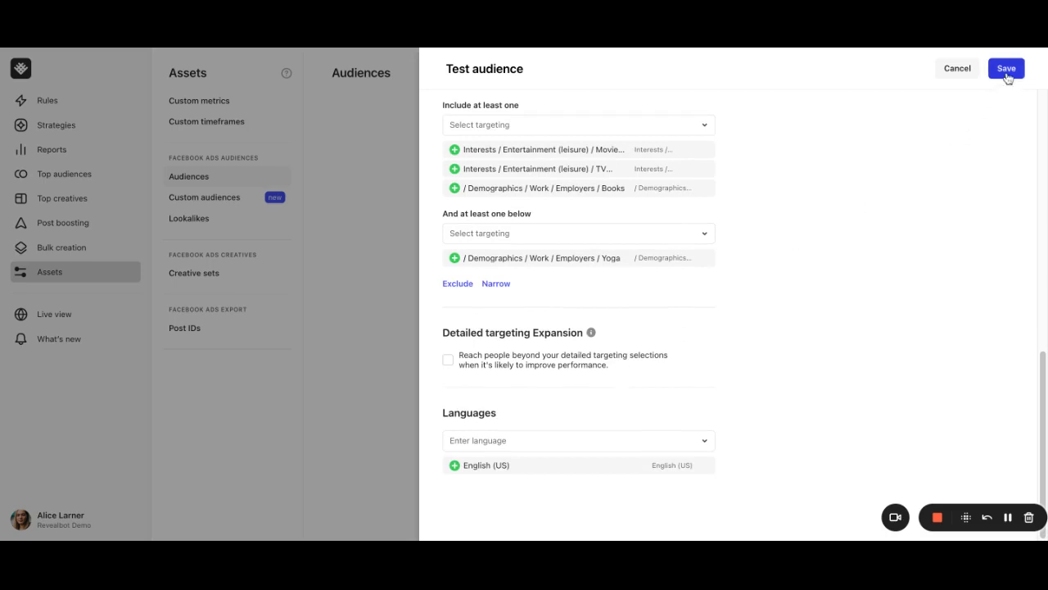
# Save Test audience, then duplicate it as 'Test audience - Copy'.
pyautogui.click(1006, 68)
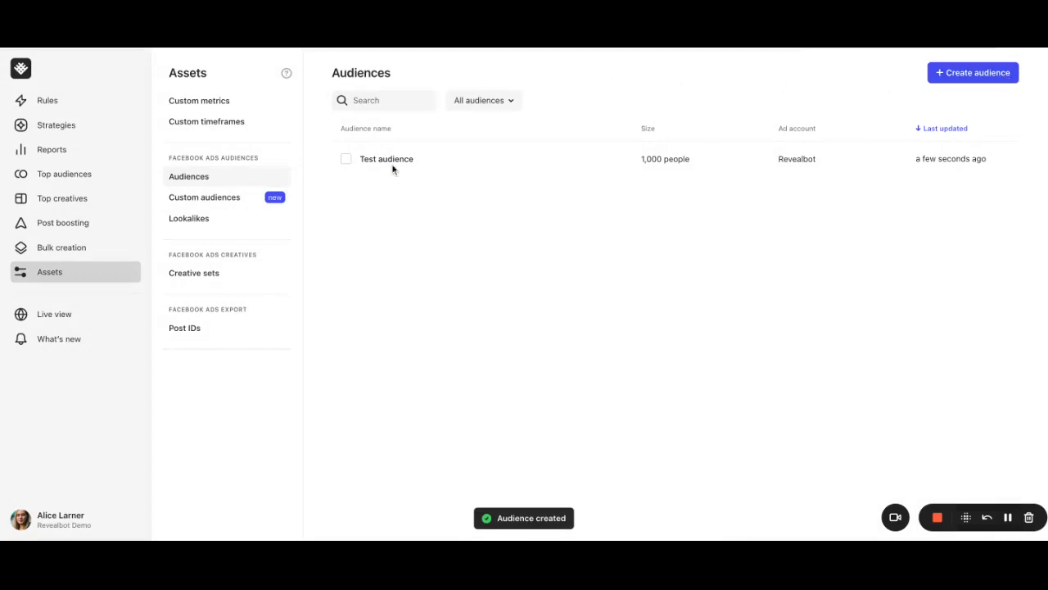
pyautogui.click(346, 159)
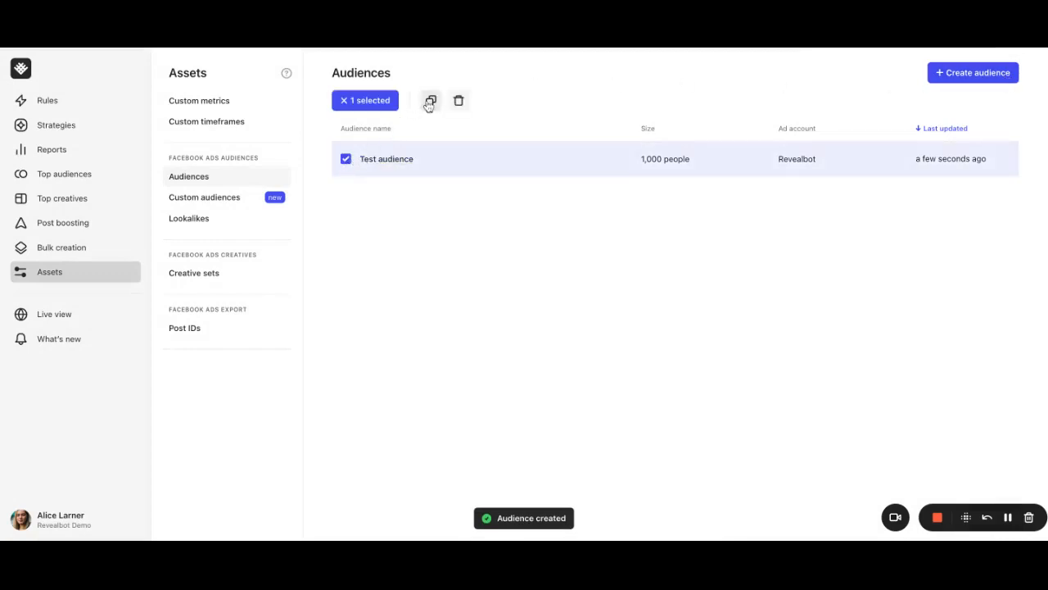
pyautogui.click(430, 100)
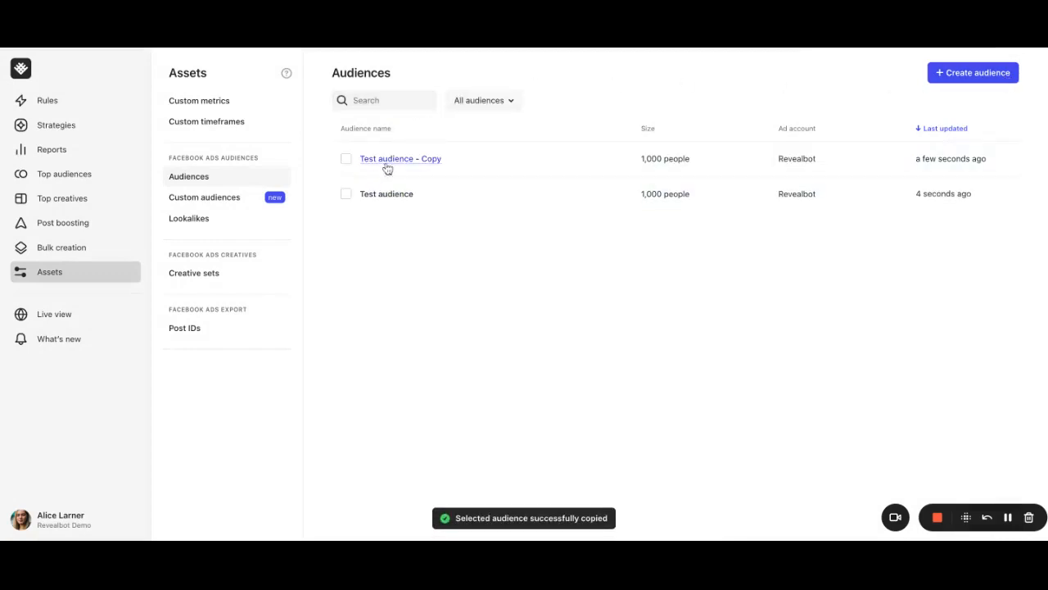
pyautogui.click(399, 158)
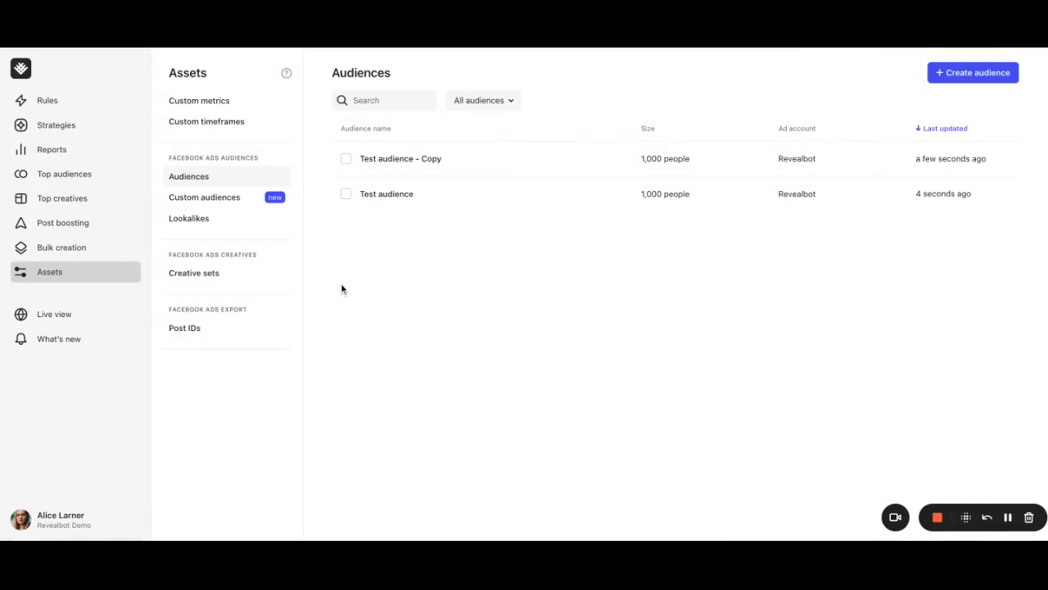
pyautogui.moveTo(63, 222)
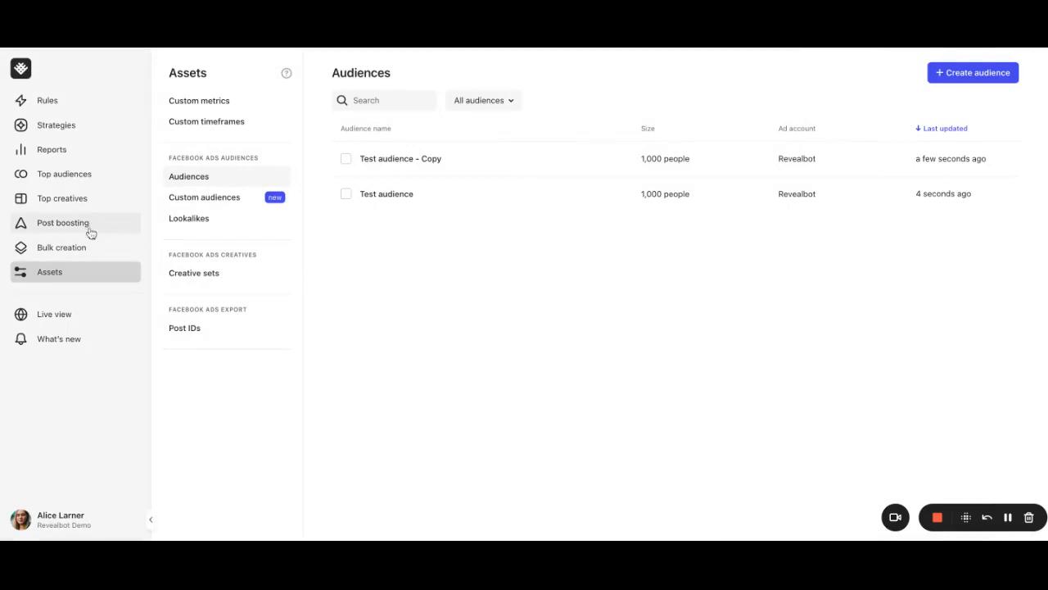
# In a new Bulk creation campaign, select the saved Test audience from Facebook audiences.
pyautogui.click(61, 246)
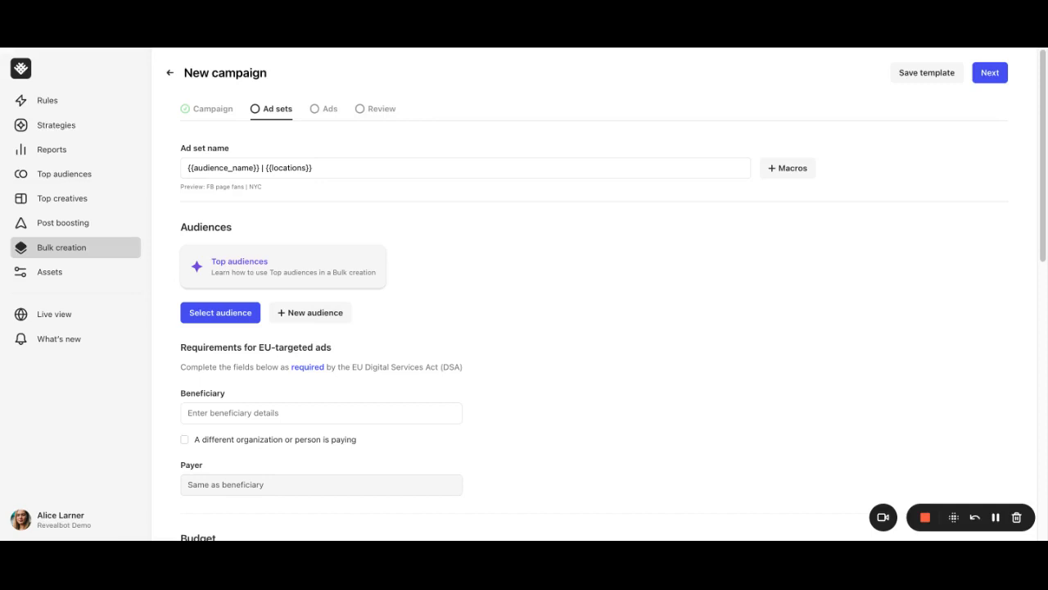
pyautogui.click(219, 312)
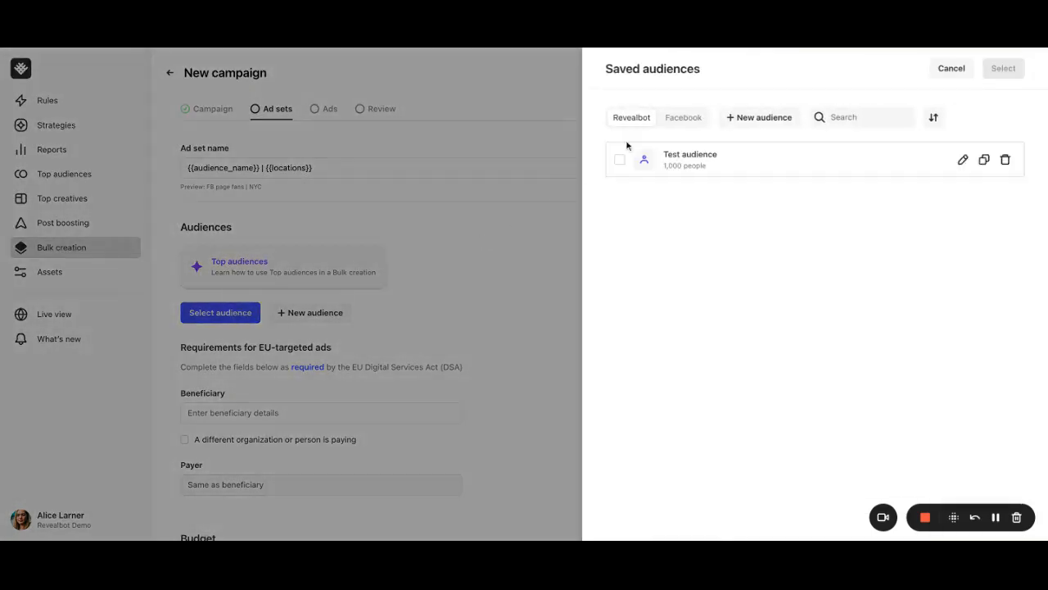
pyautogui.click(683, 117)
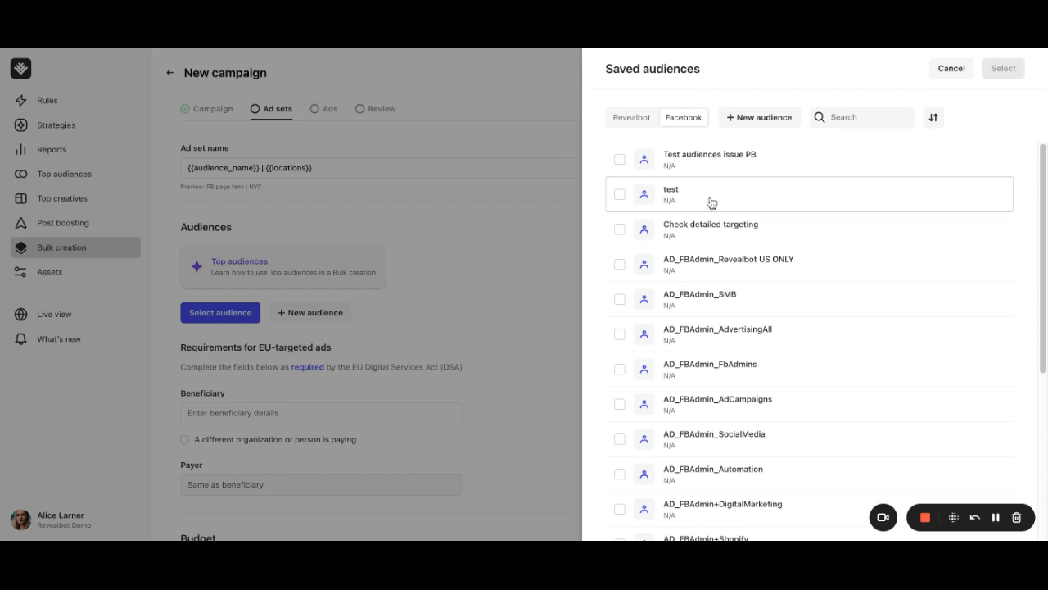
pyautogui.moveTo(642, 131)
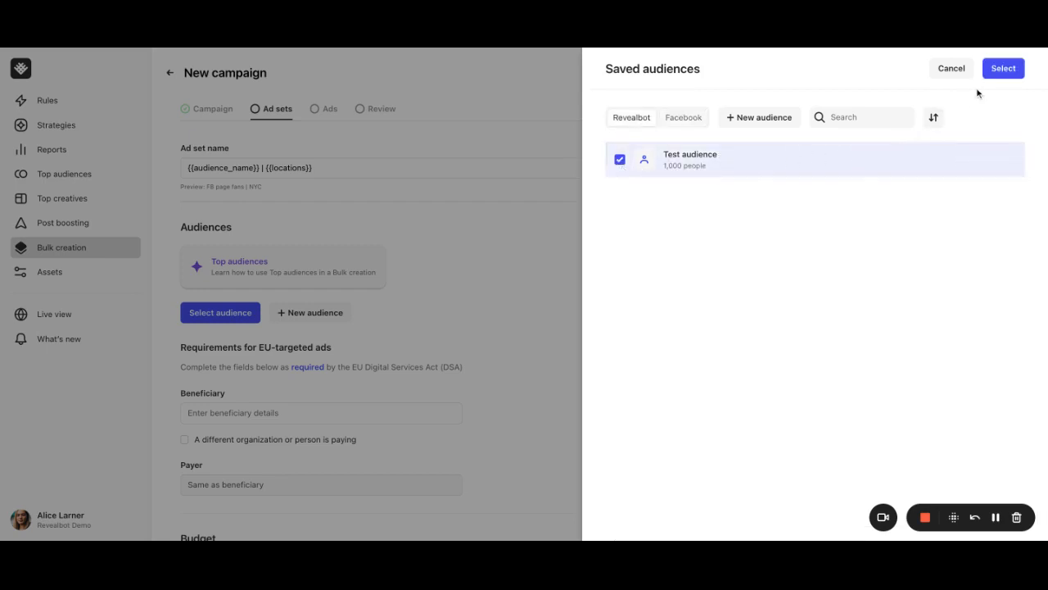
pyautogui.click(1002, 68)
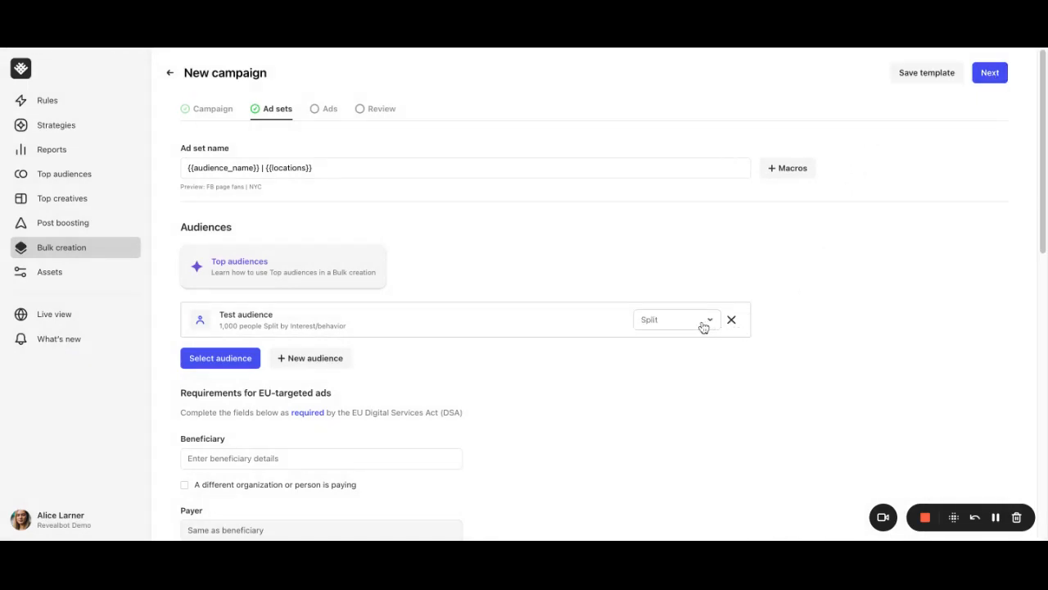
pyautogui.click(675, 319)
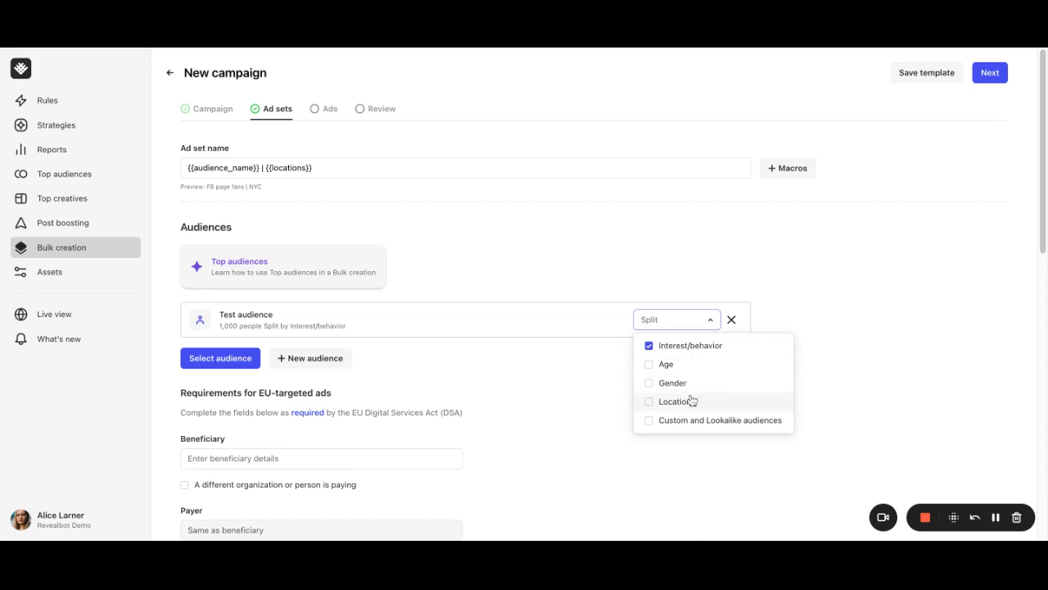
pyautogui.moveTo(695, 420)
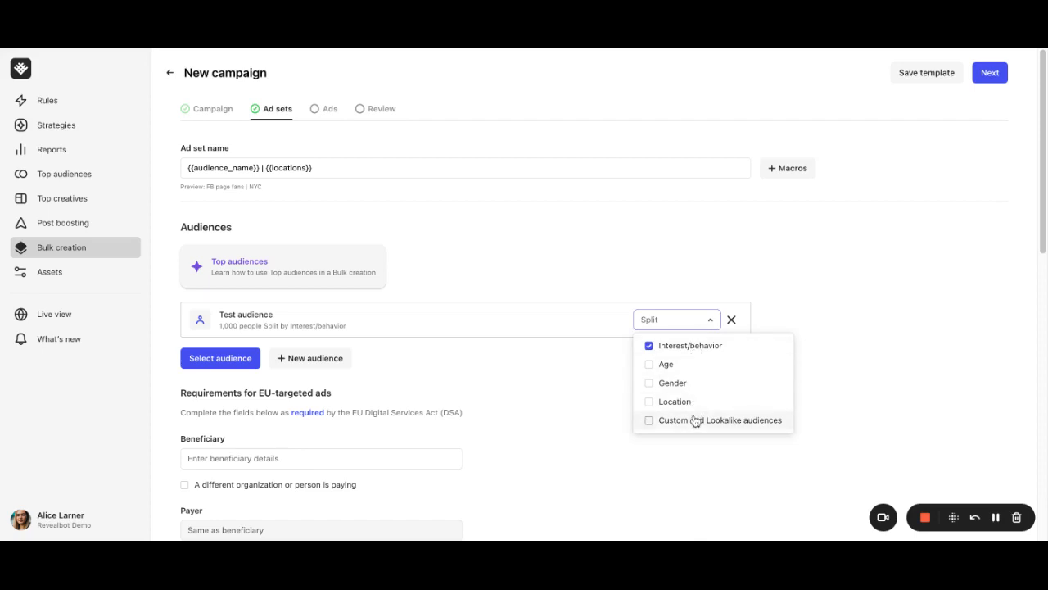
pyautogui.click(854, 342)
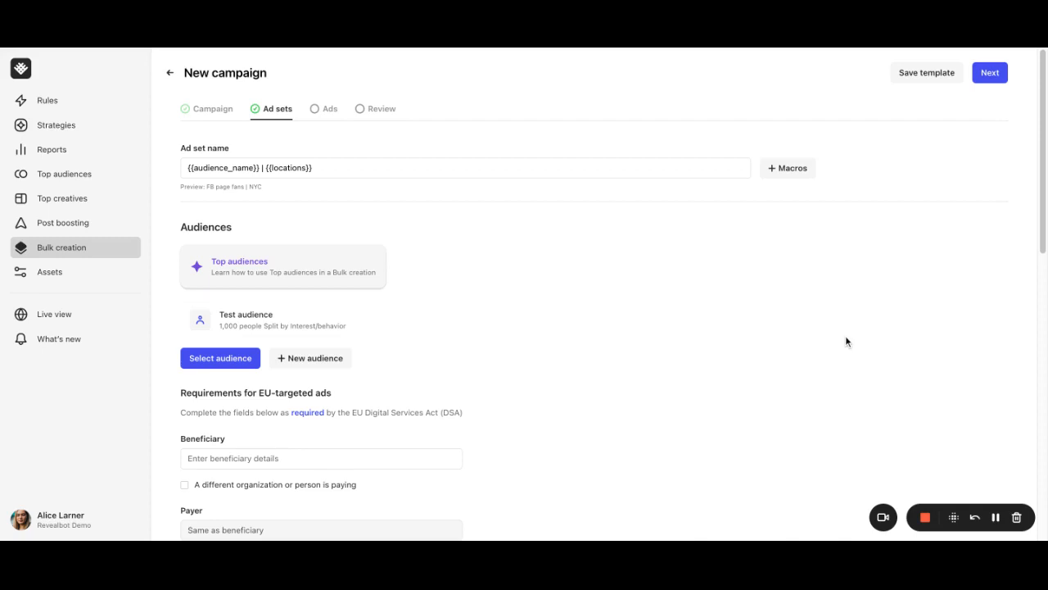
pyautogui.moveTo(329, 259)
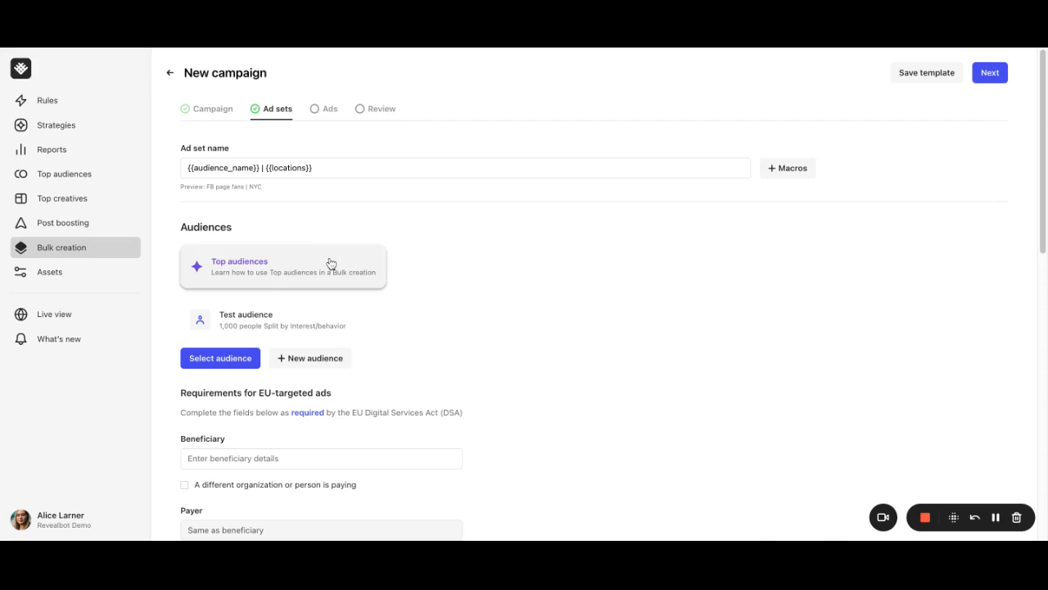
pyautogui.moveTo(332, 263)
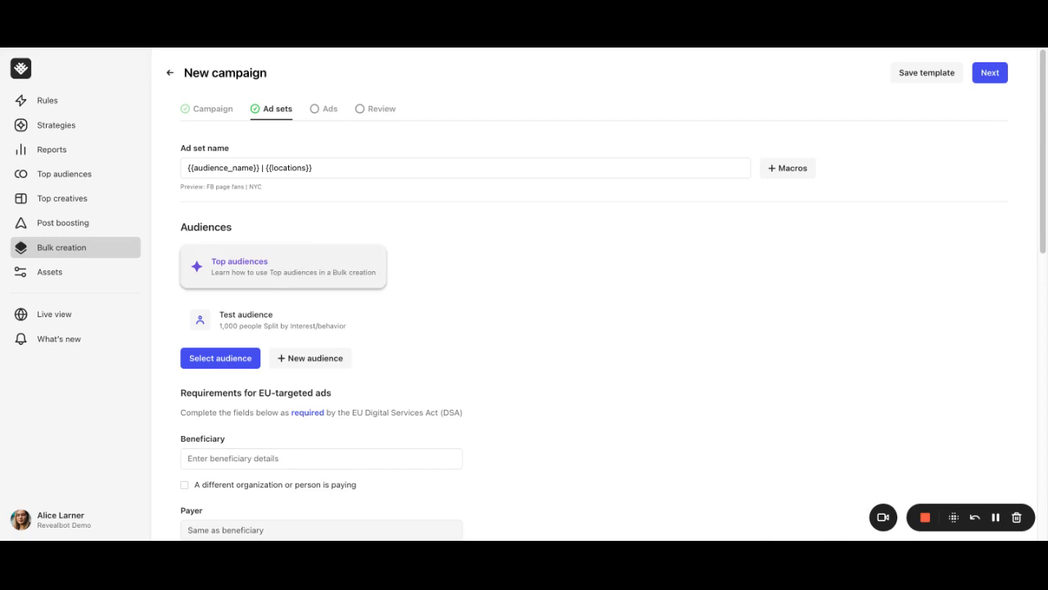
# Open the Top audiences guide for Bulk creation, then close it.
pyautogui.click(239, 261)
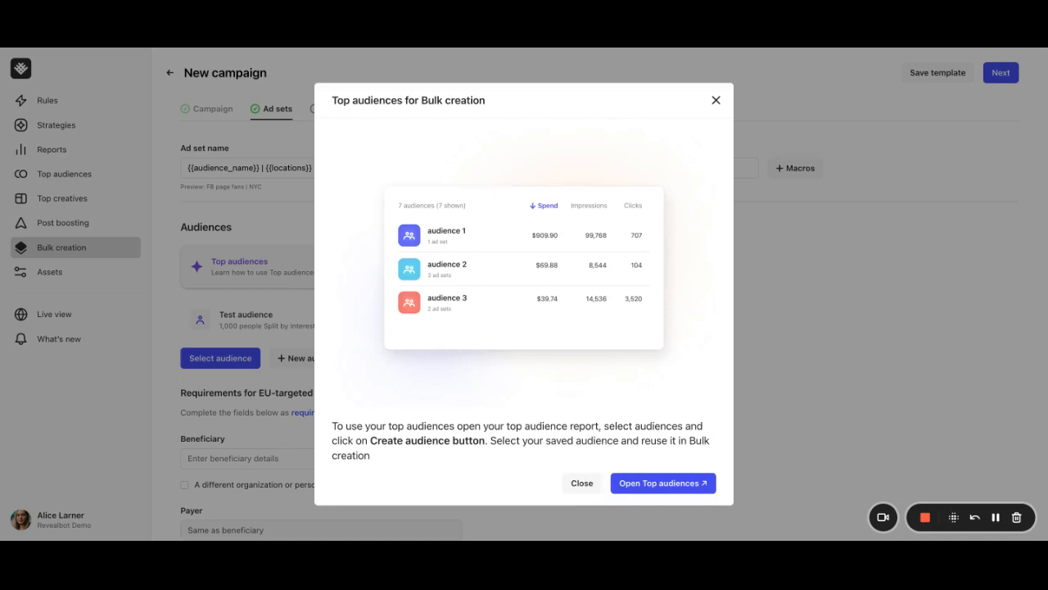
pyautogui.click(582, 483)
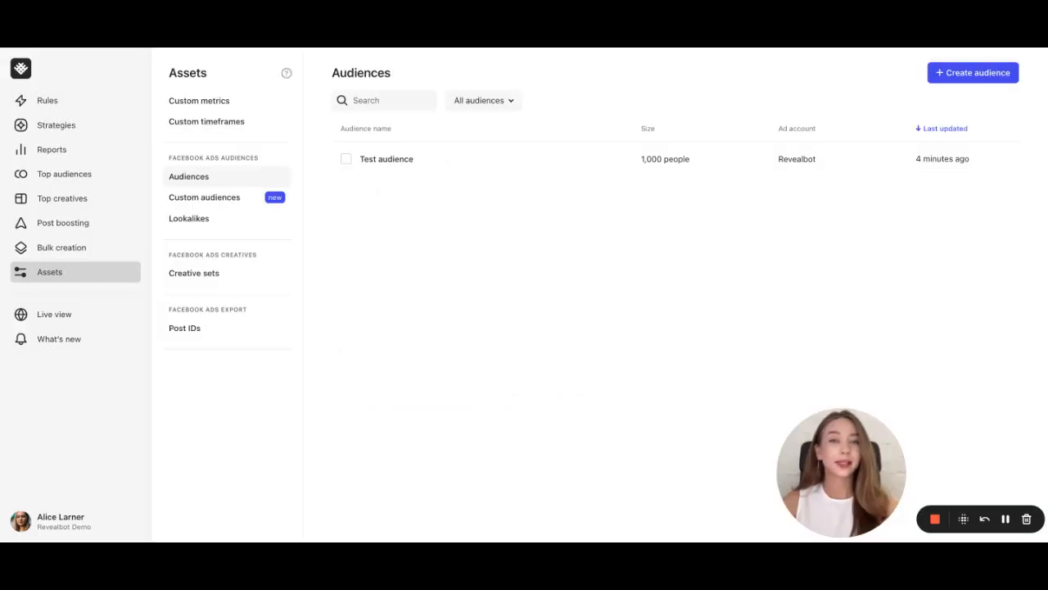